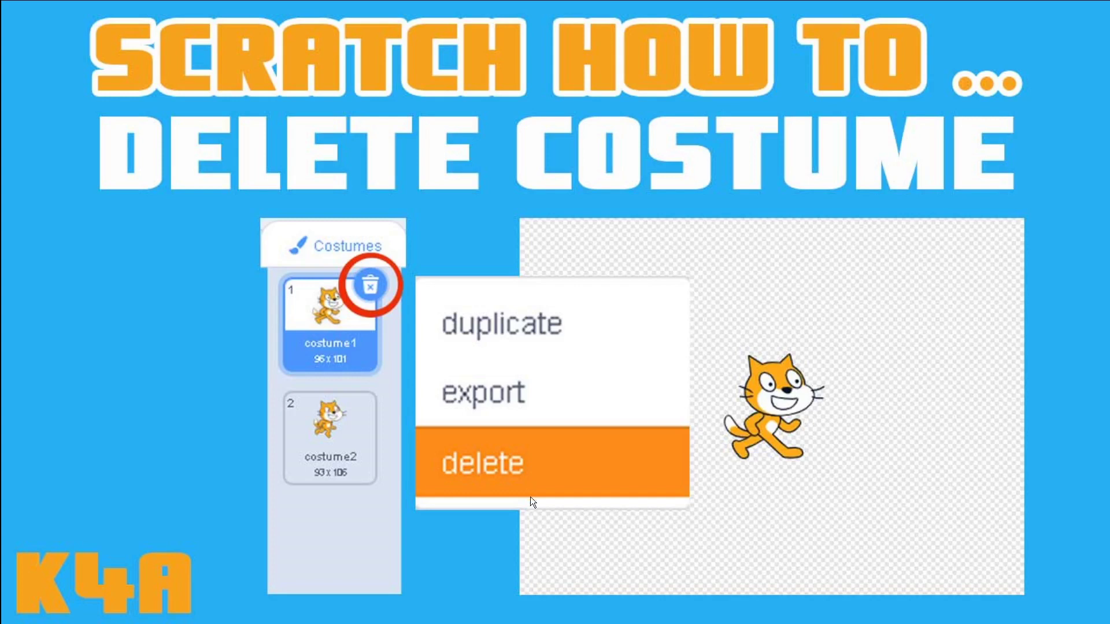
mouse_move(527, 488)
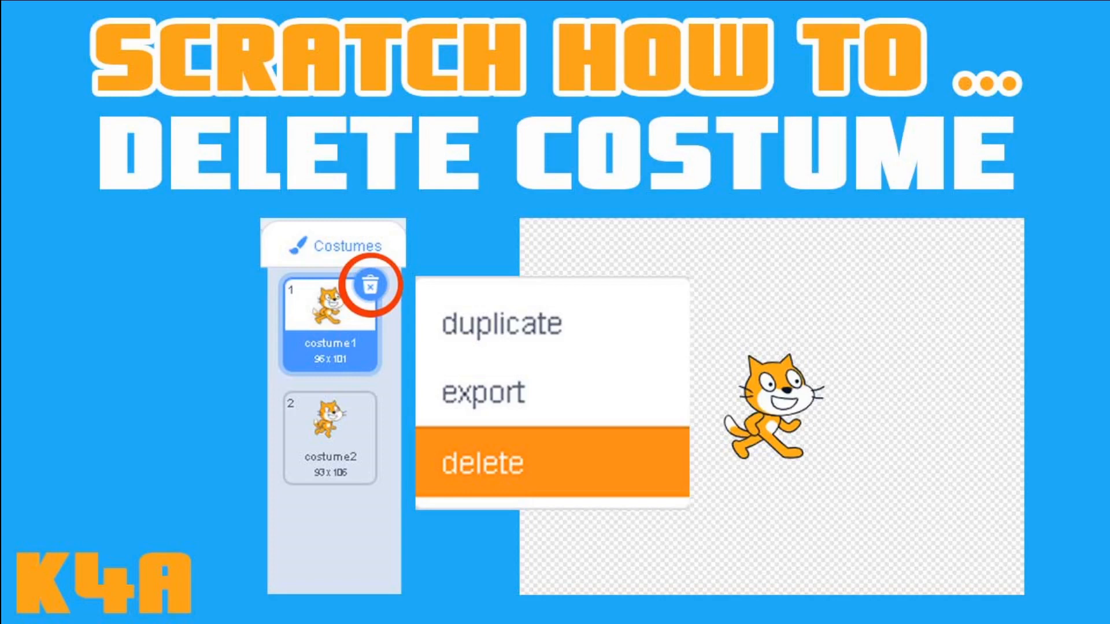
mouse_move(367, 287)
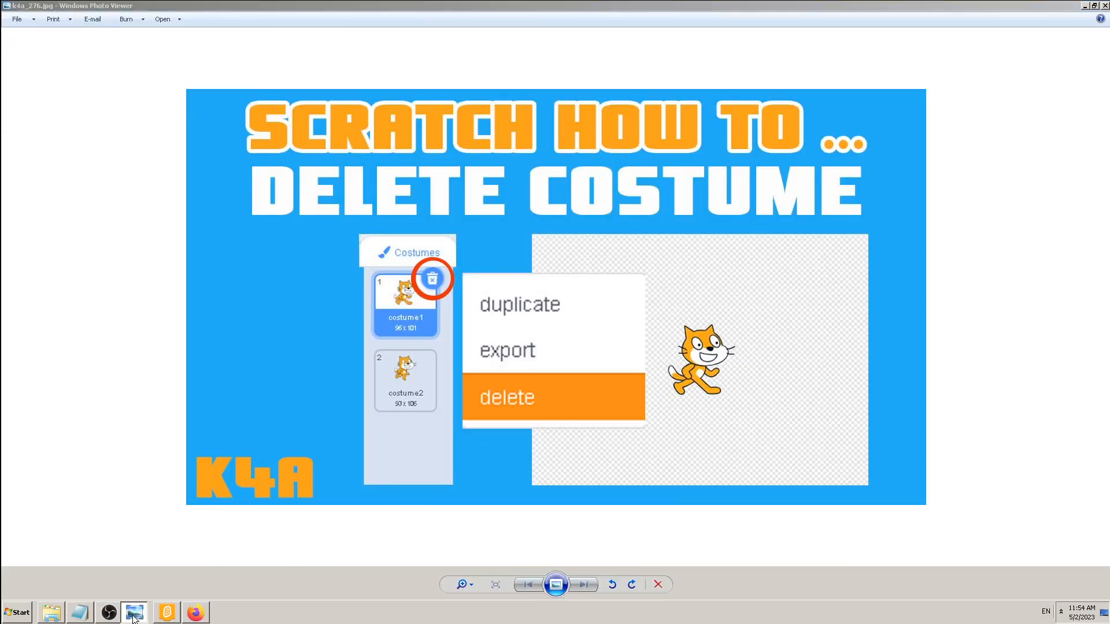
- Switch from the tutorial thumbnail in Photo Viewer to the Scratch project window
left_click(166, 612)
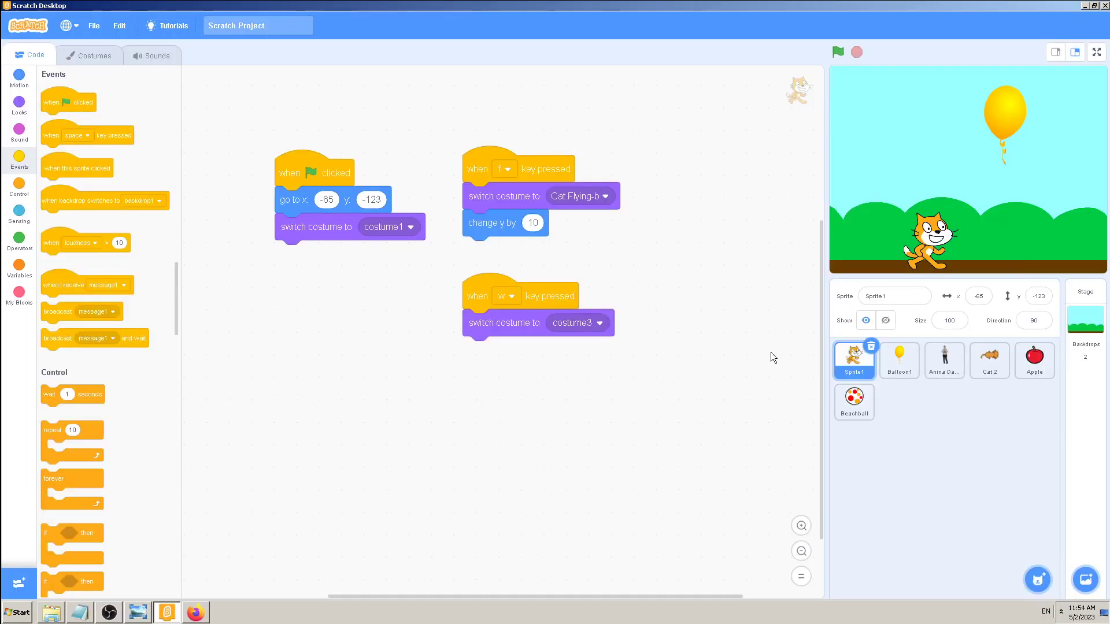
mouse_move(731, 399)
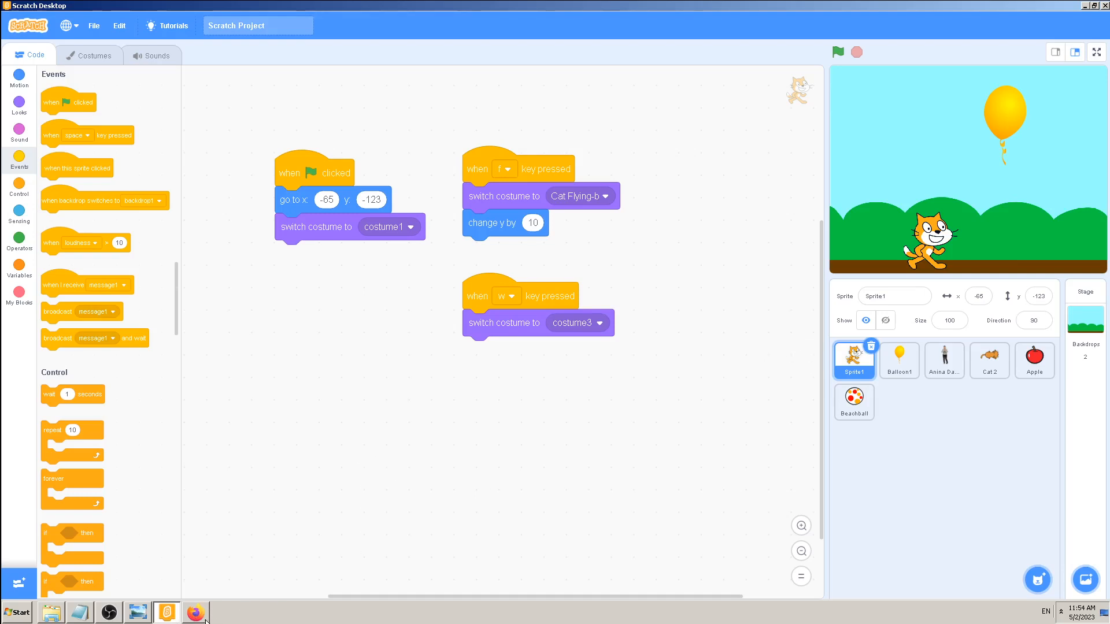
mouse_move(733, 276)
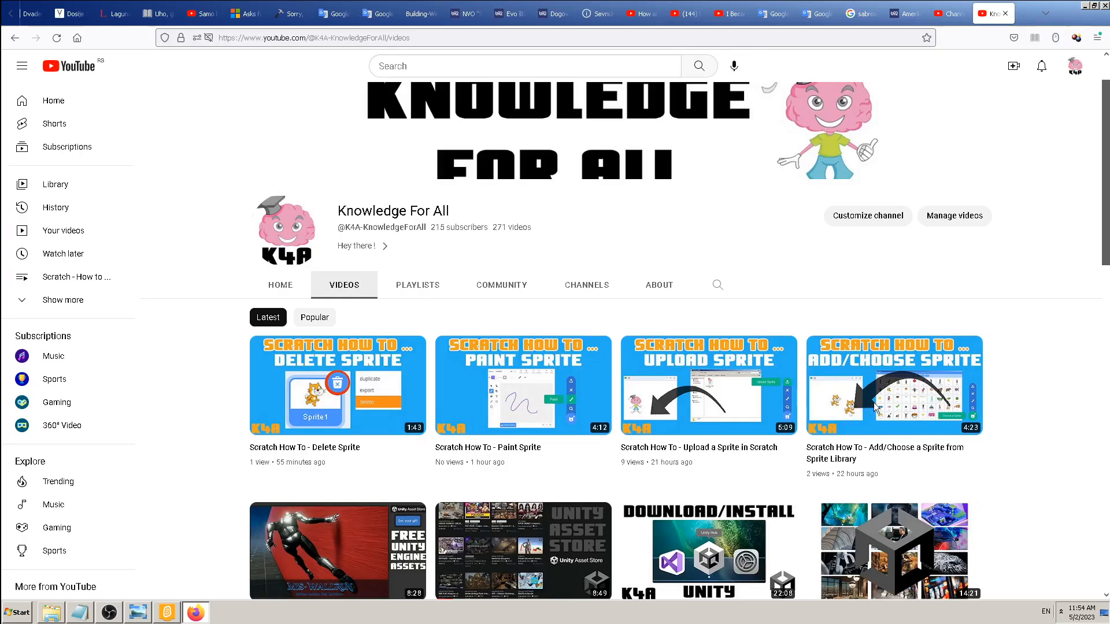
mouse_move(437, 408)
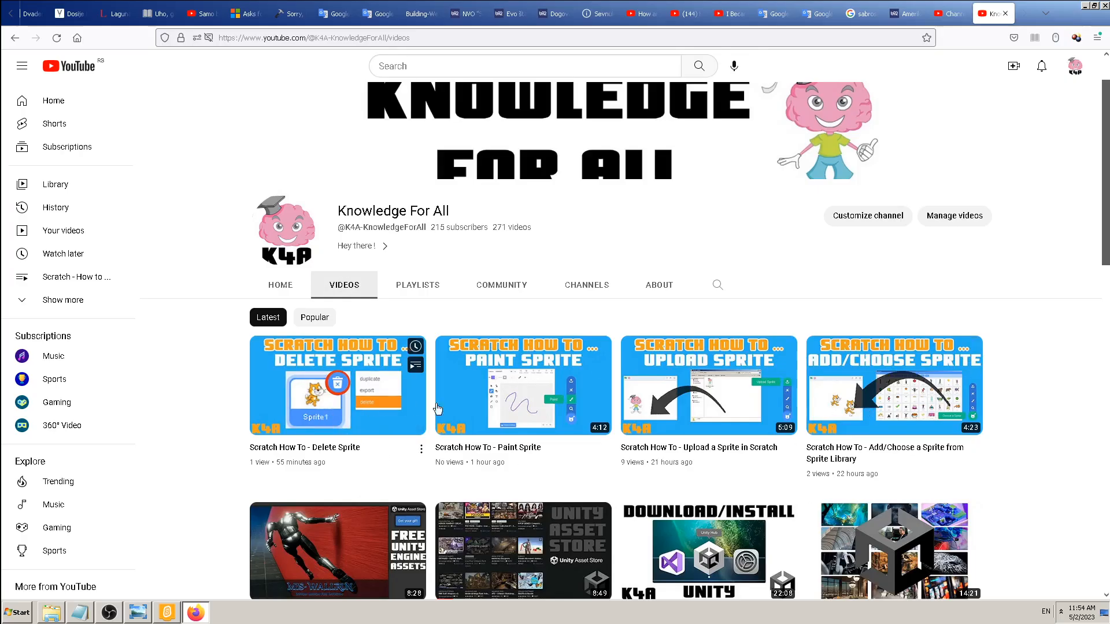
mouse_move(893, 397)
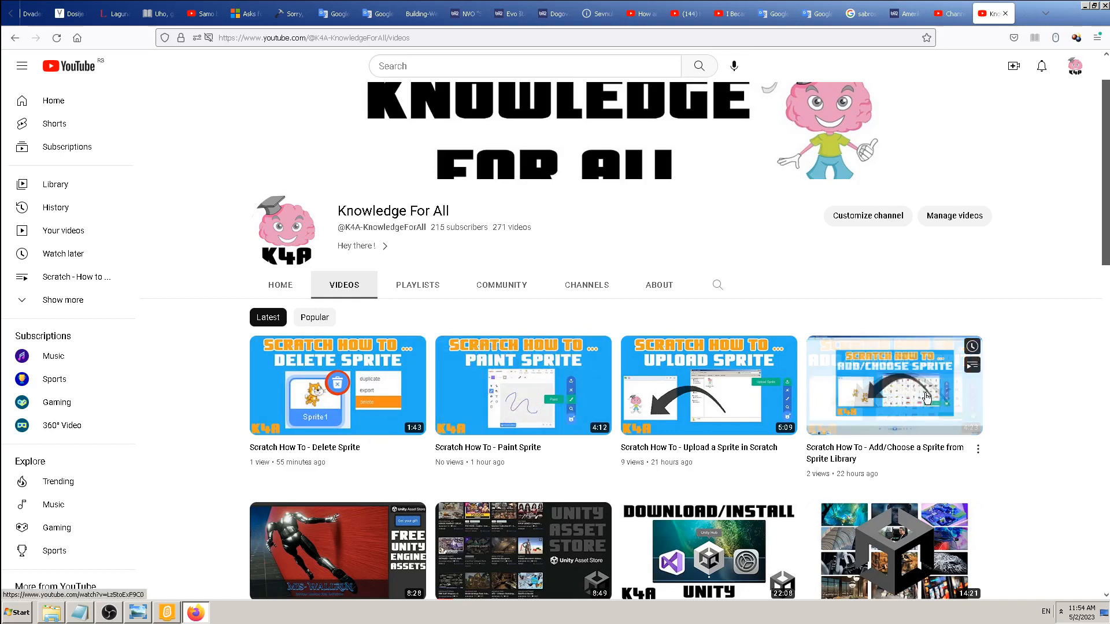
mouse_move(1036, 399)
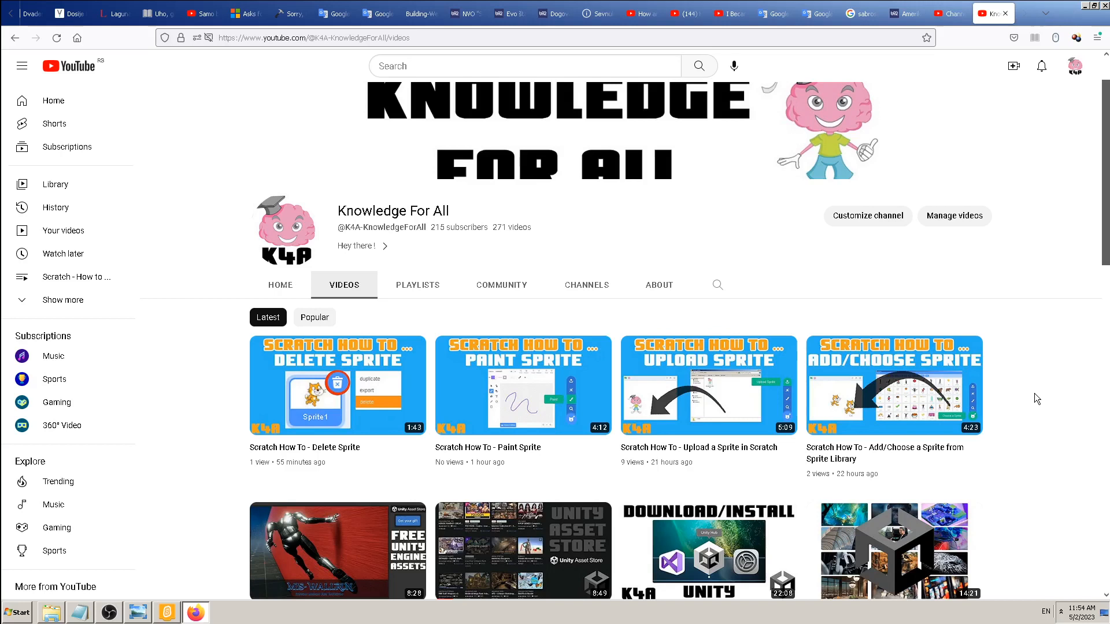
mouse_move(301, 580)
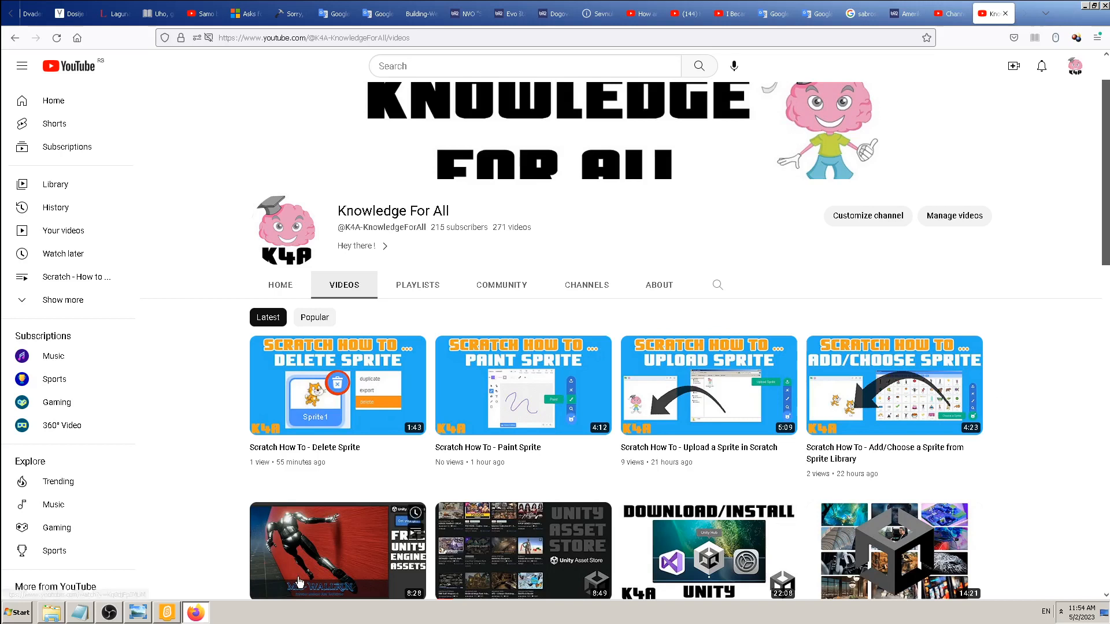
- Return from the YouTube channel's Videos page to the Scratch project window
left_click(166, 613)
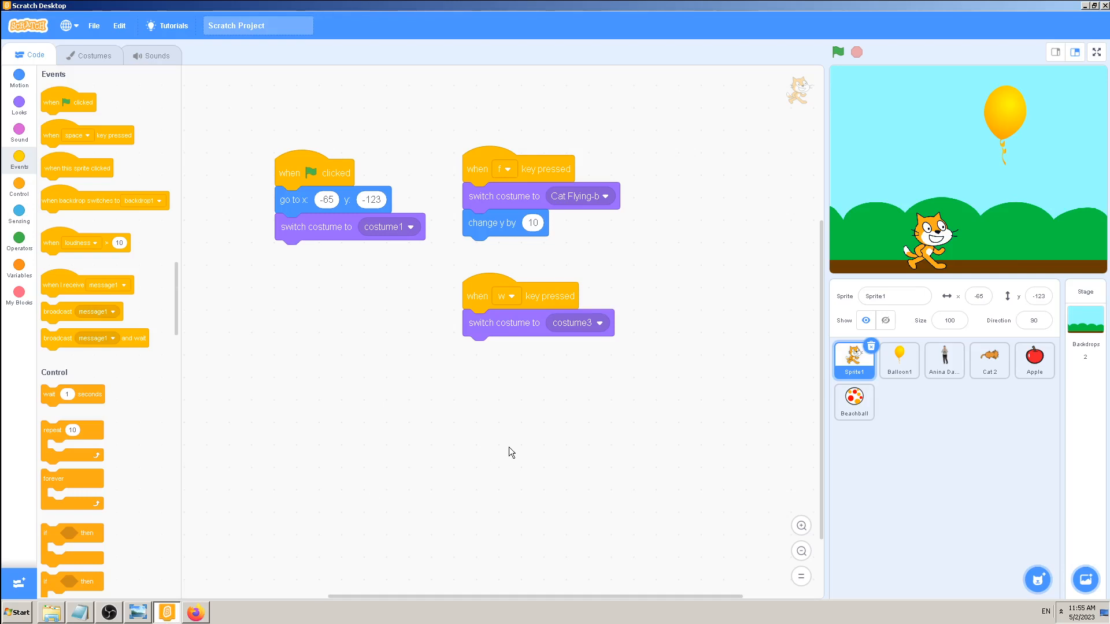
mouse_move(499, 432)
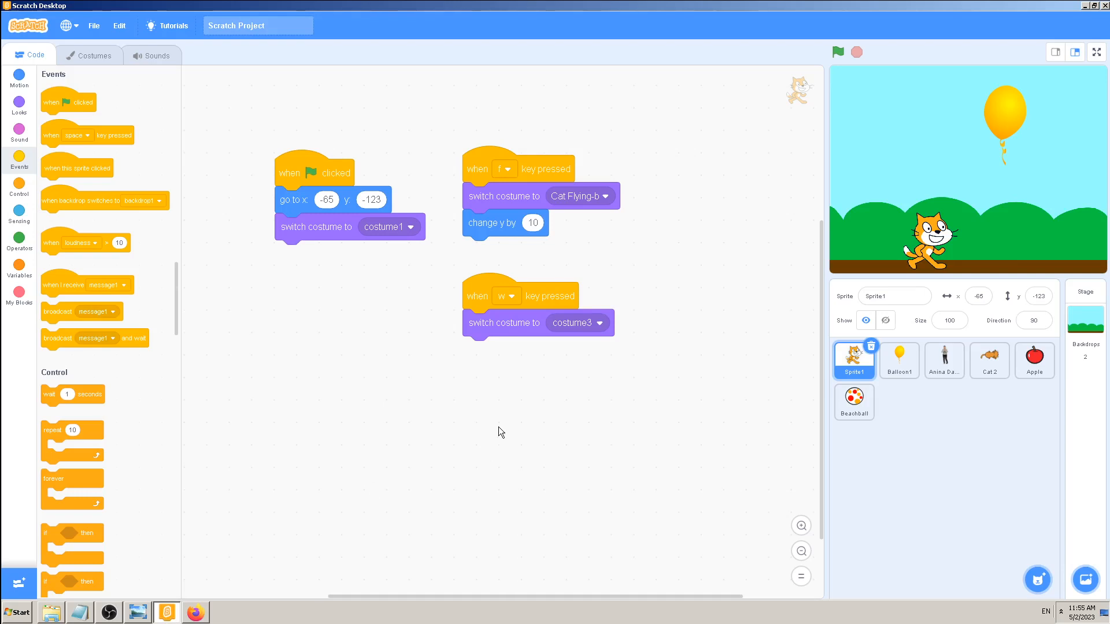
mouse_move(90, 56)
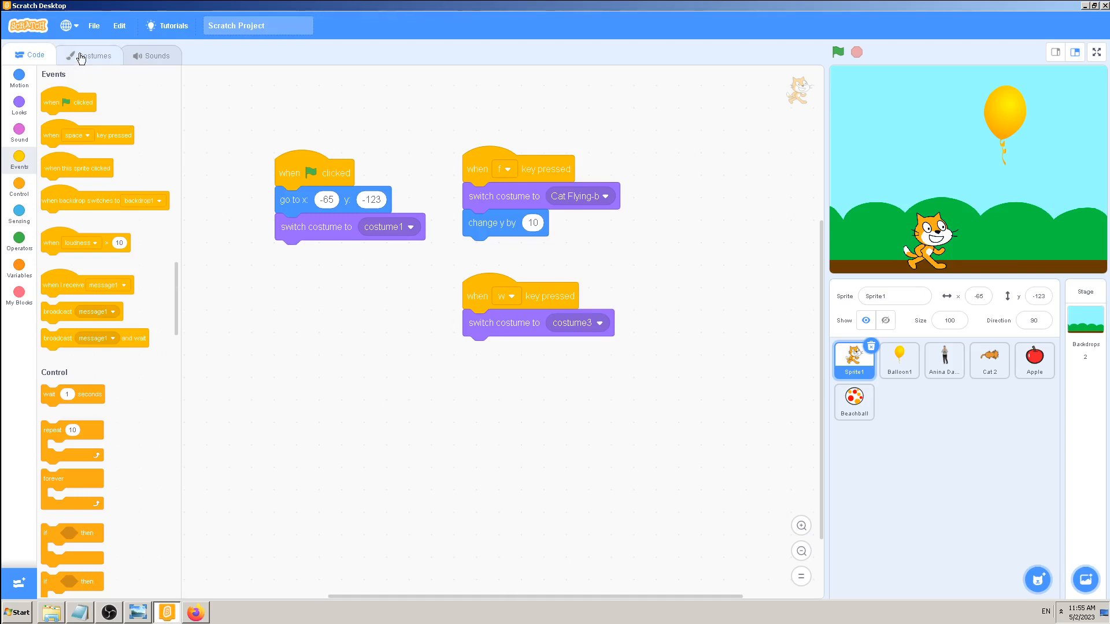
- Browse Sprite1's costumes, viewing the first cat costume and settling on the brain character costume 4
left_click(90, 56)
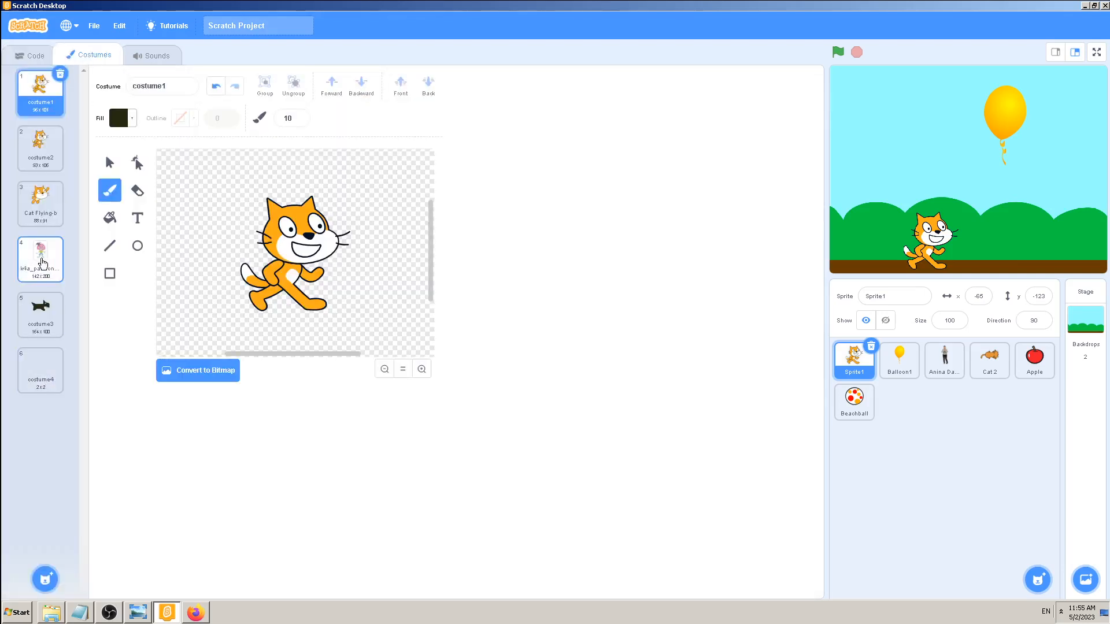
left_click(41, 258)
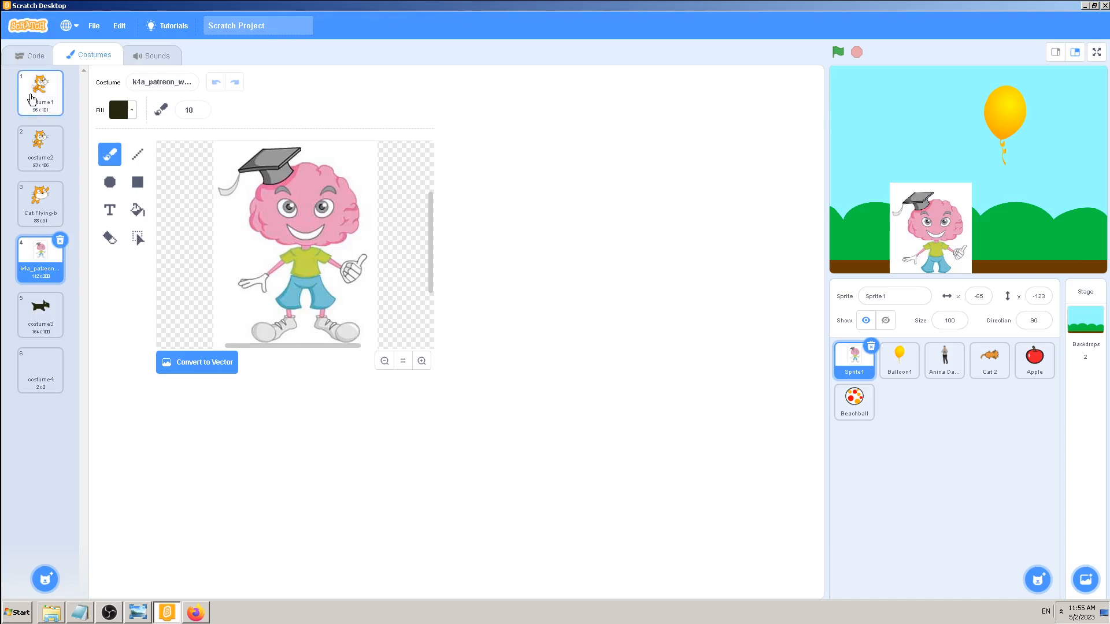
left_click(40, 92)
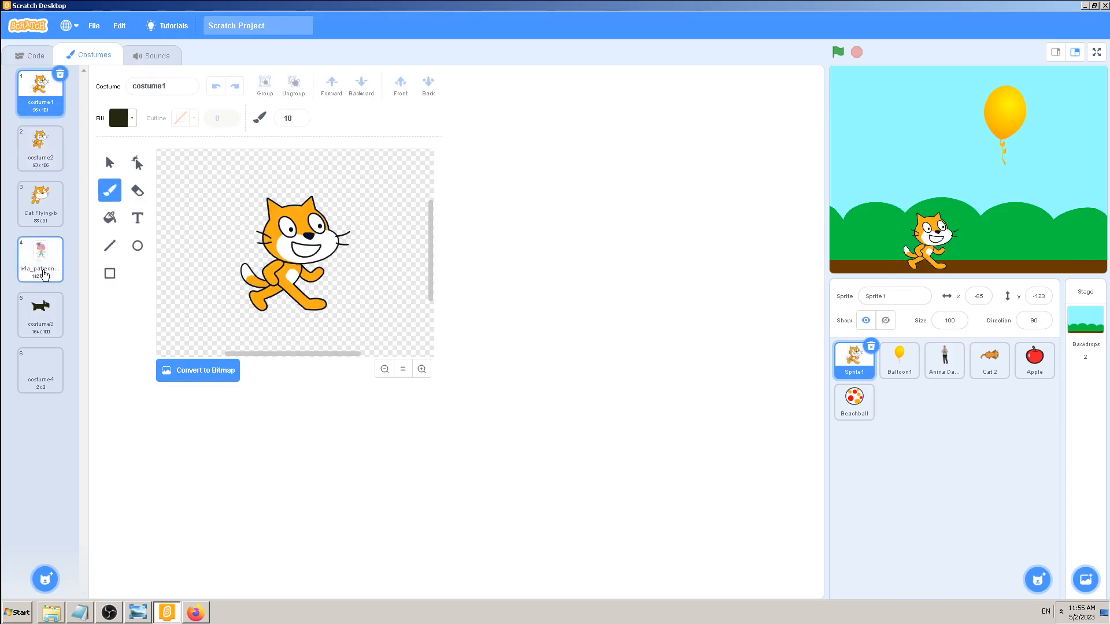
mouse_move(42, 271)
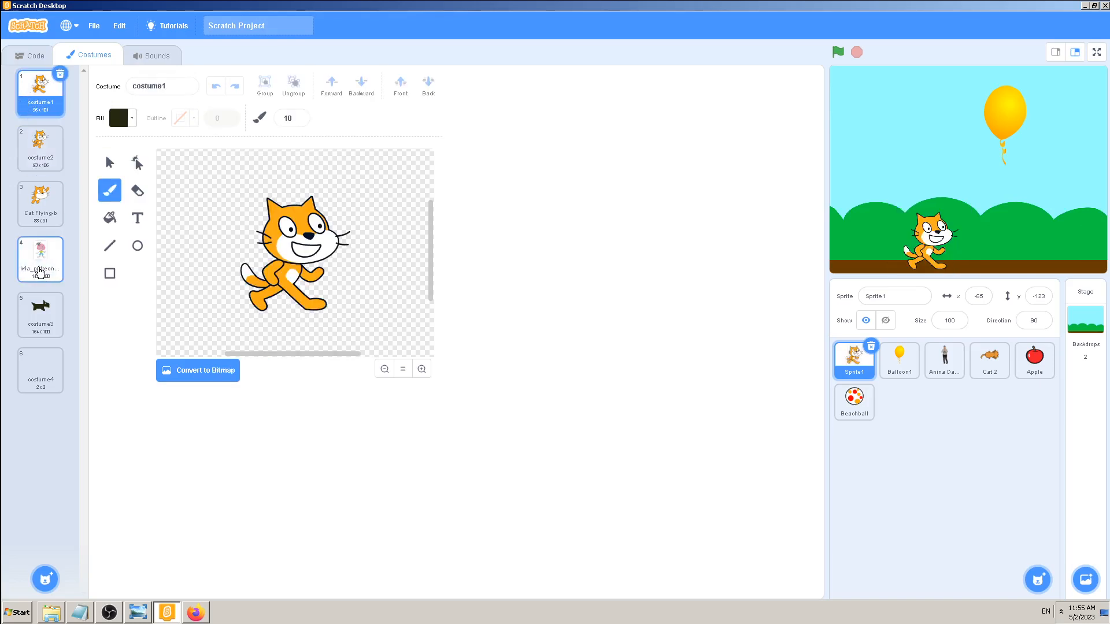
left_click(40, 258)
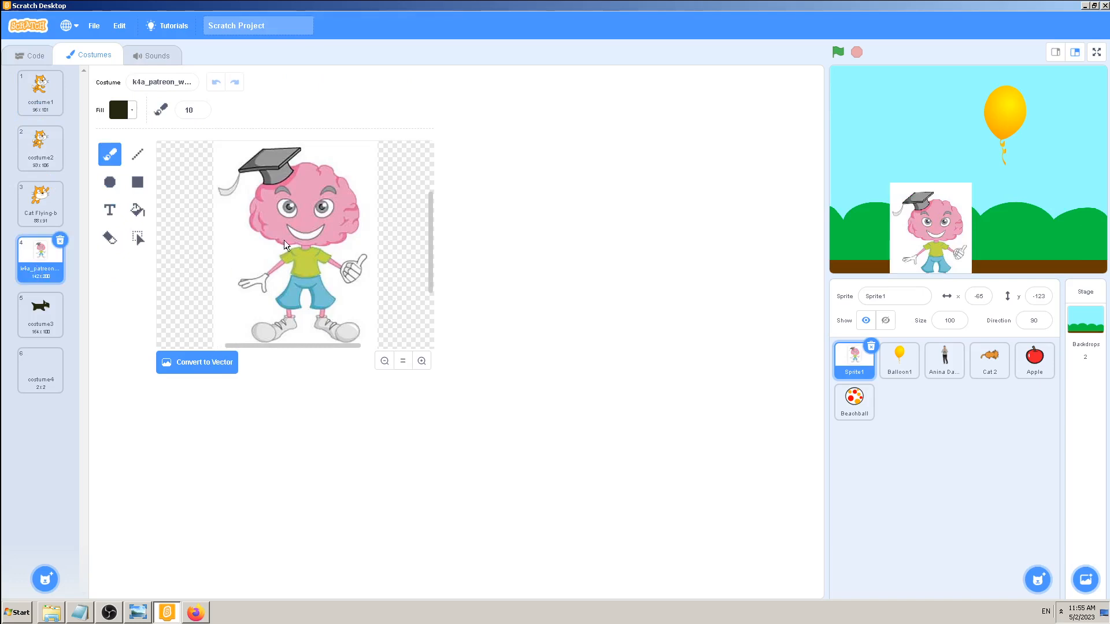
mouse_move(61, 248)
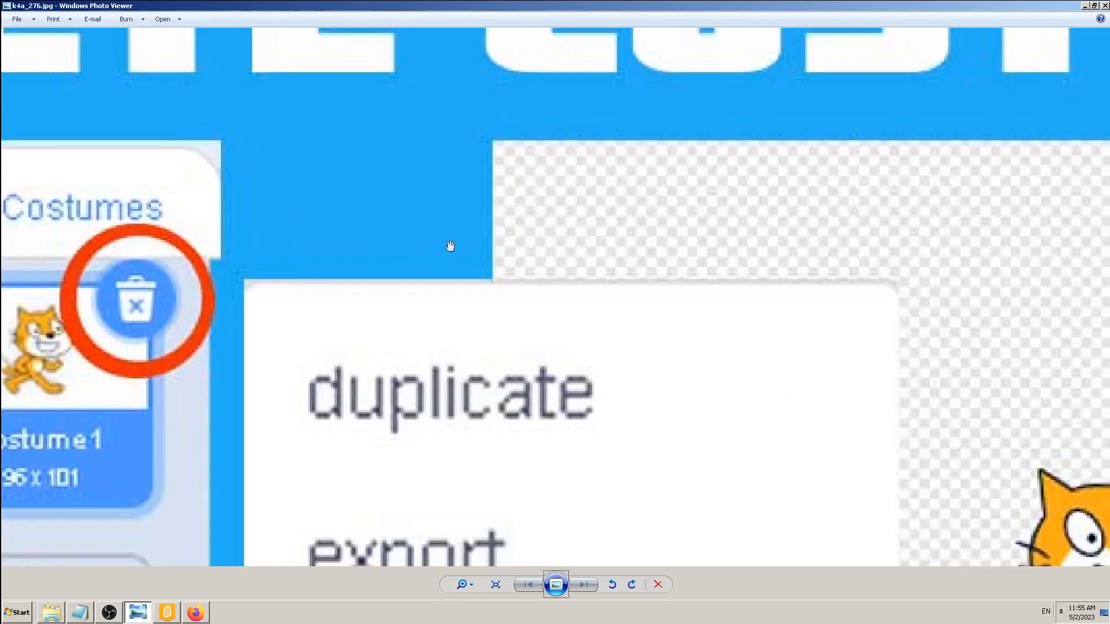
- Return from the Photo Viewer close-up to the Scratch project window
left_click(166, 612)
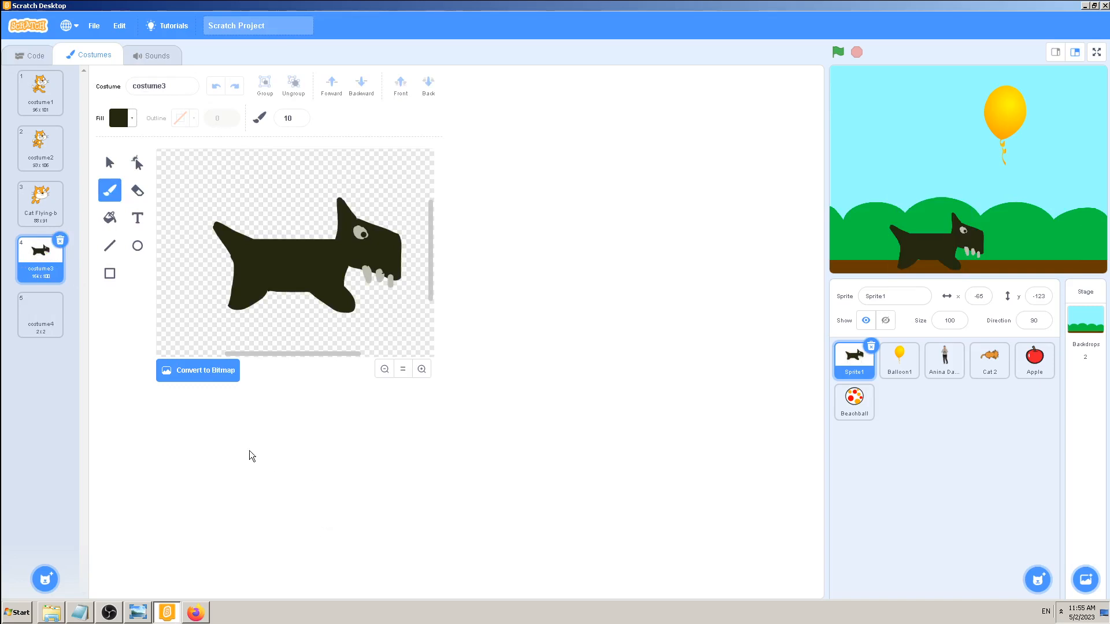
- Add a blank painted costume to Sprite1, then delete the two newest blank costumes
left_click(41, 314)
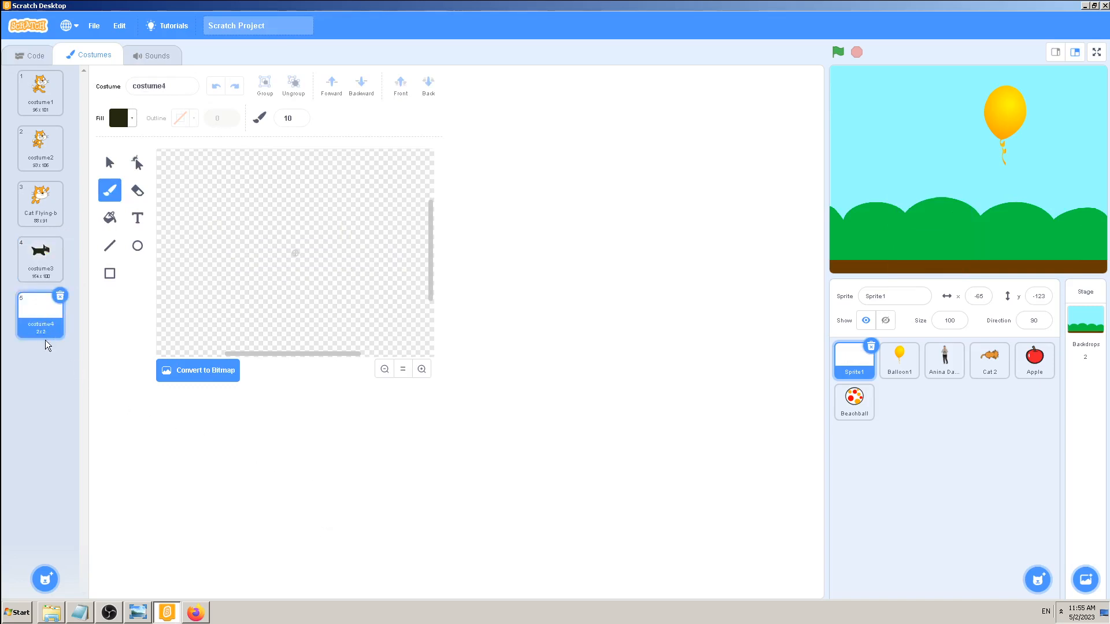
mouse_move(57, 397)
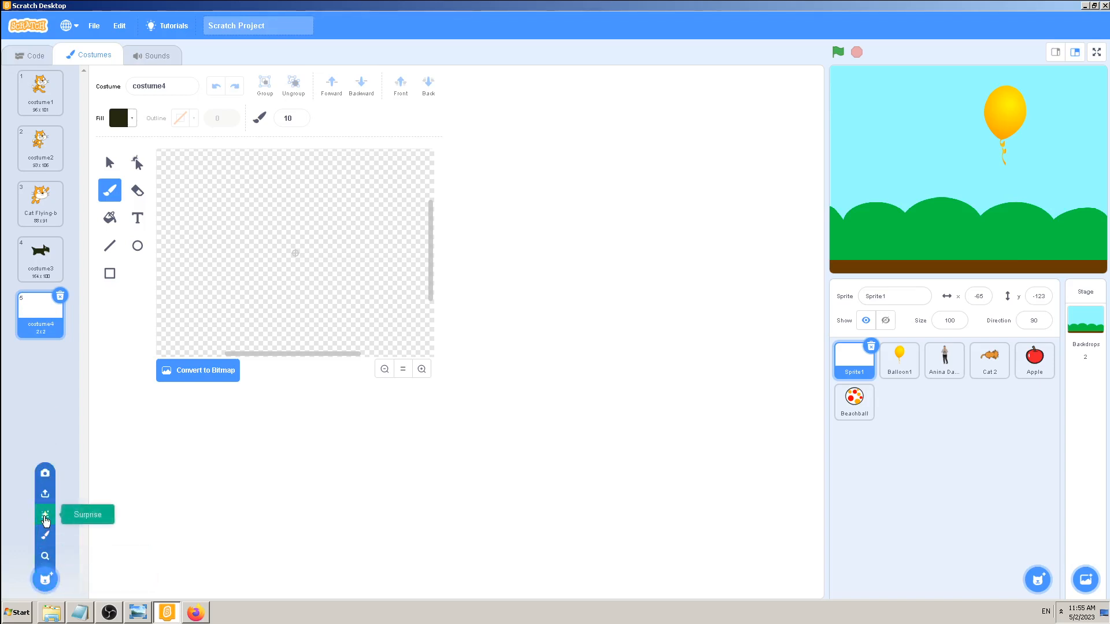
mouse_move(45, 535)
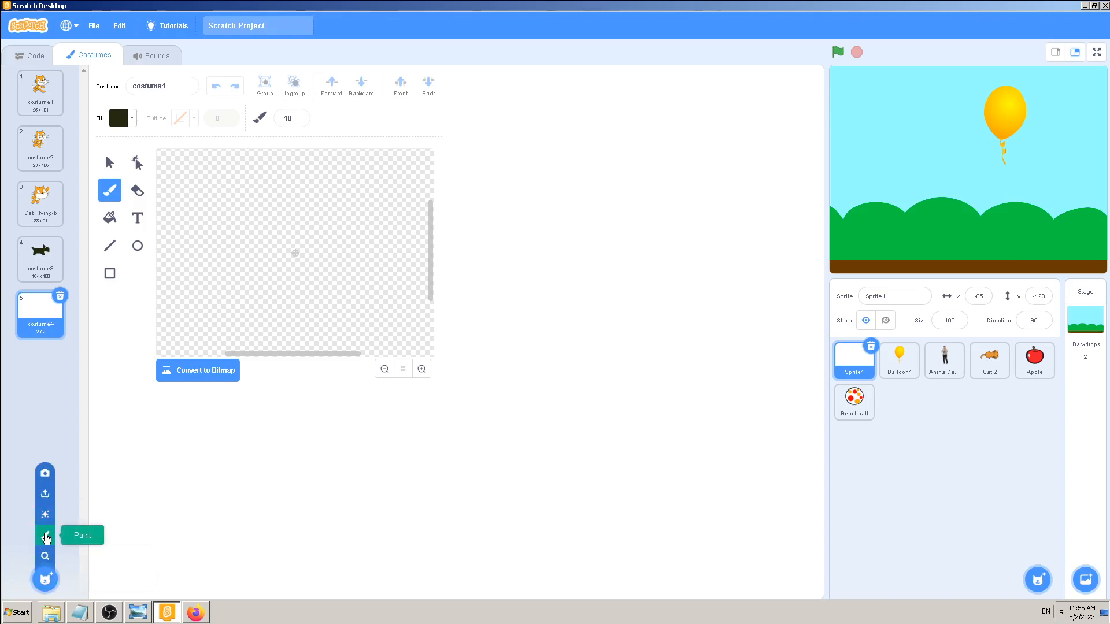
left_click(45, 535)
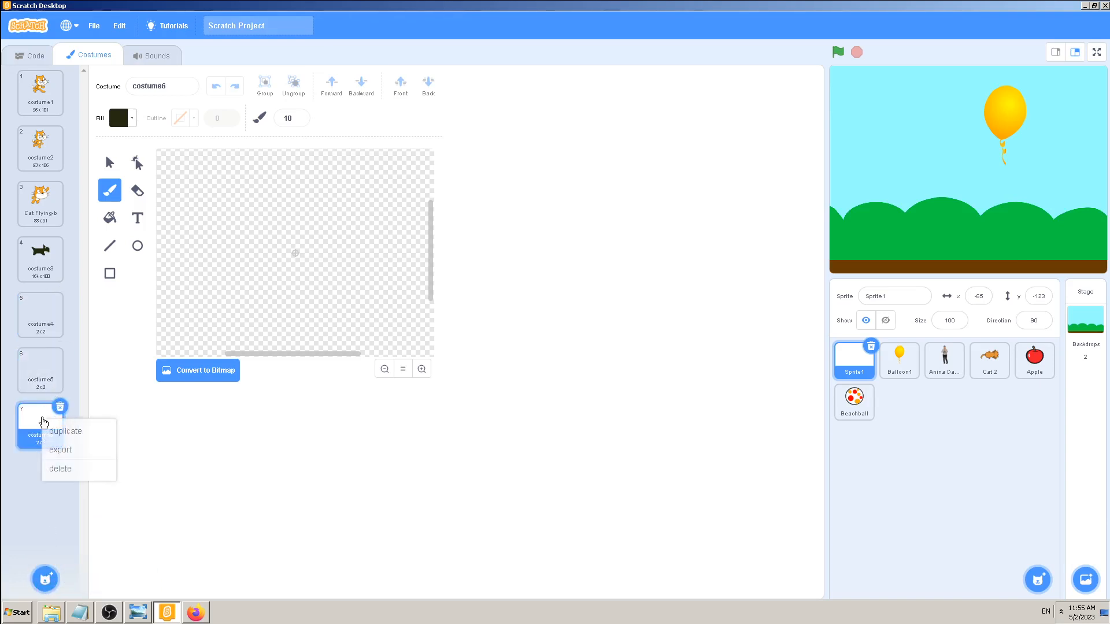
mouse_move(66, 468)
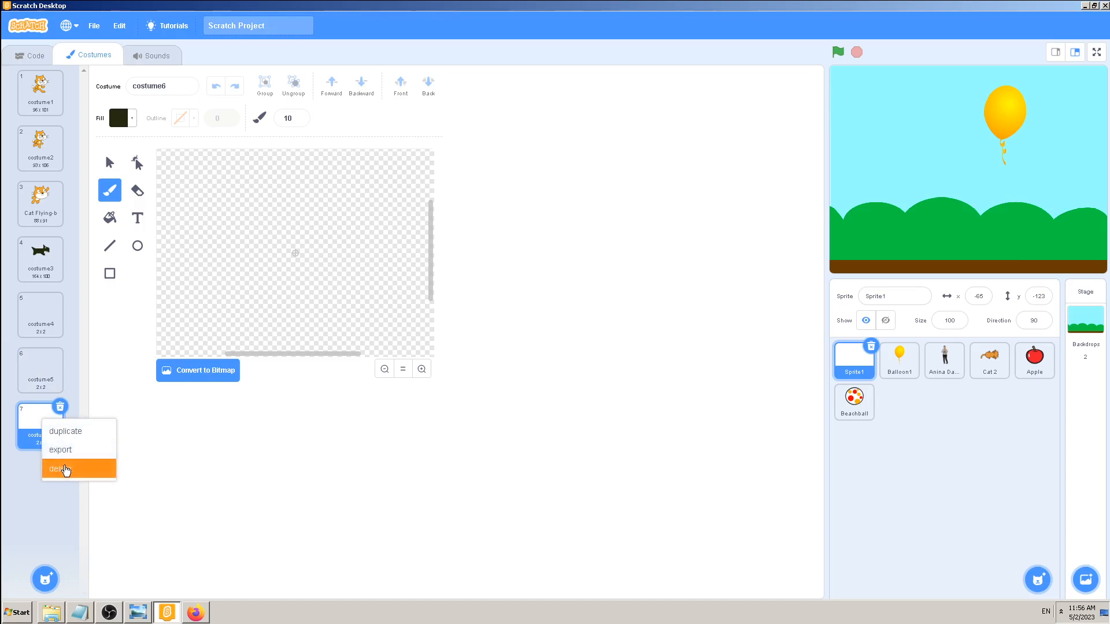
left_click(61, 468)
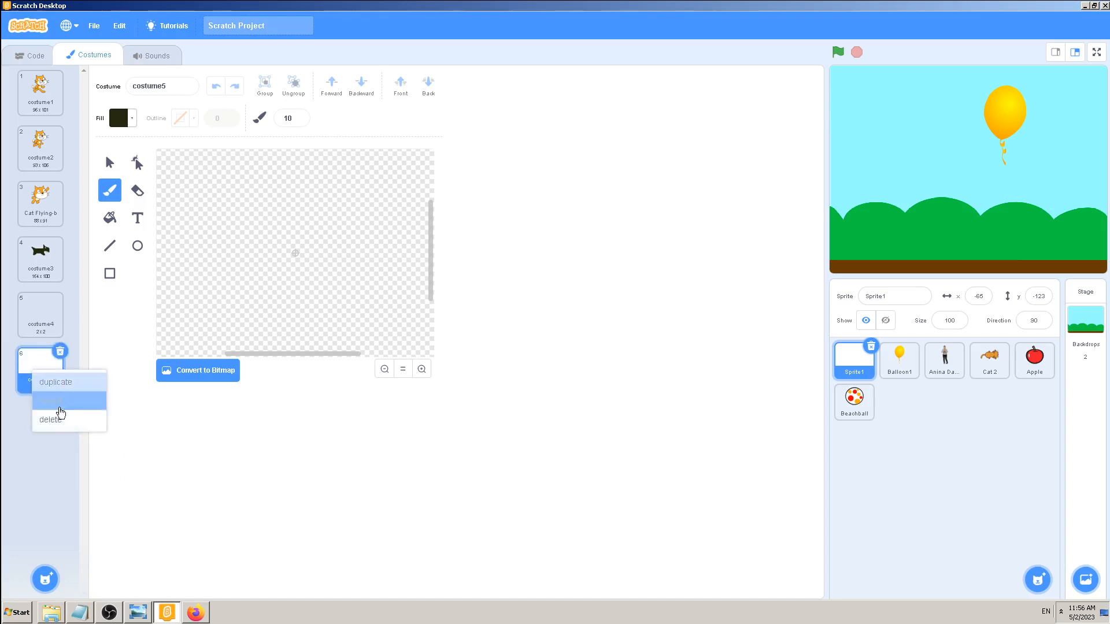
left_click(50, 418)
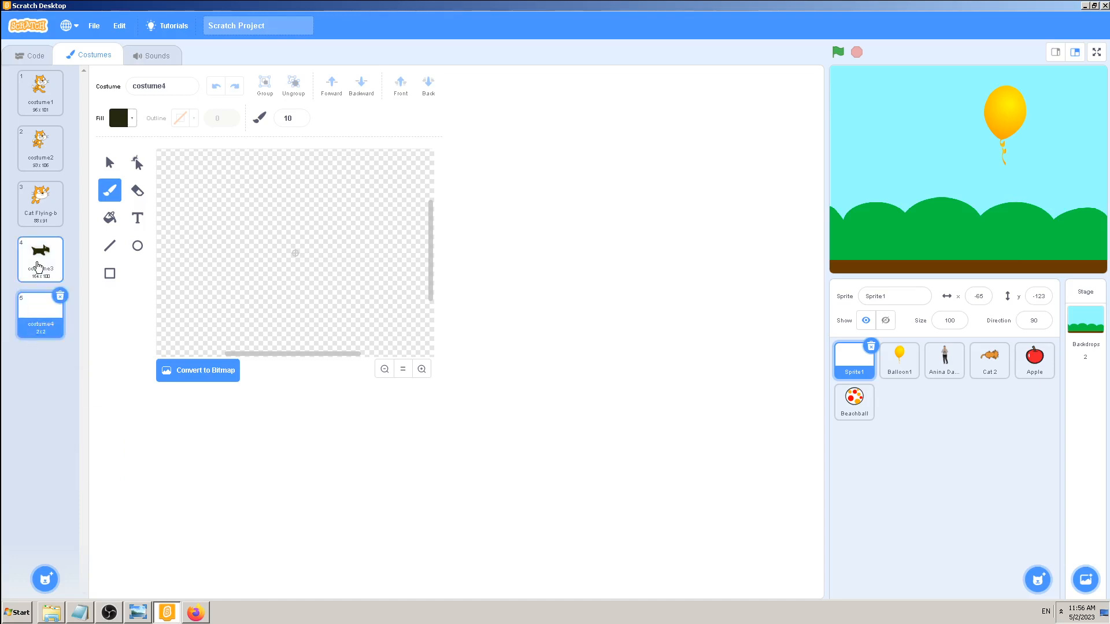
- Delete the remaining blank costume4, leaving the three cats and the dark dog, with costume1 shown
left_click(40, 258)
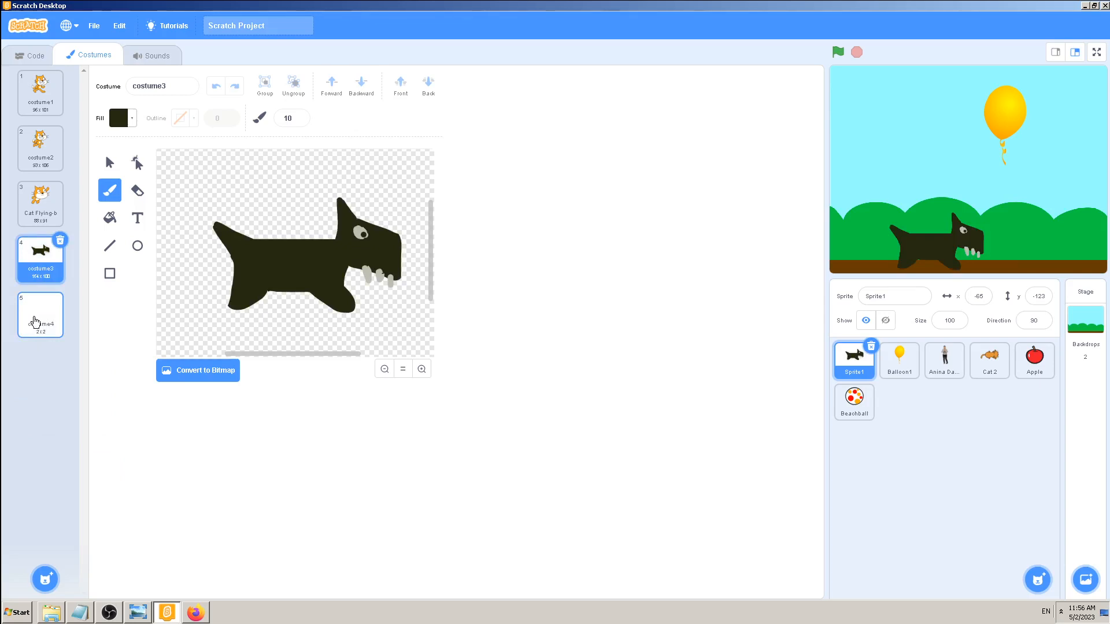
left_click(40, 314)
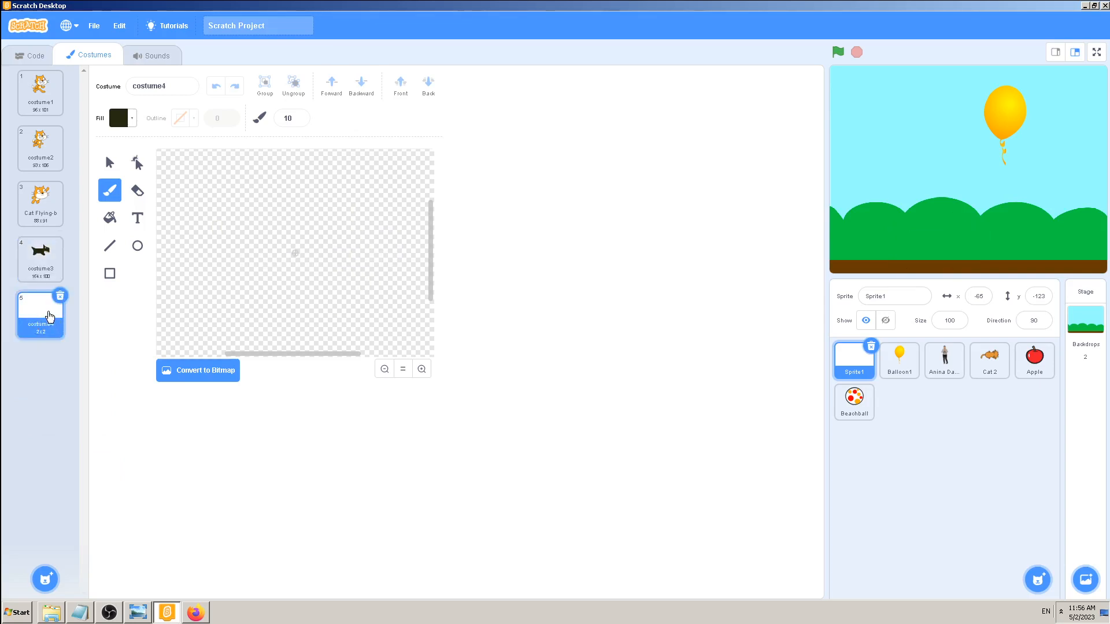
right_click(40, 311)
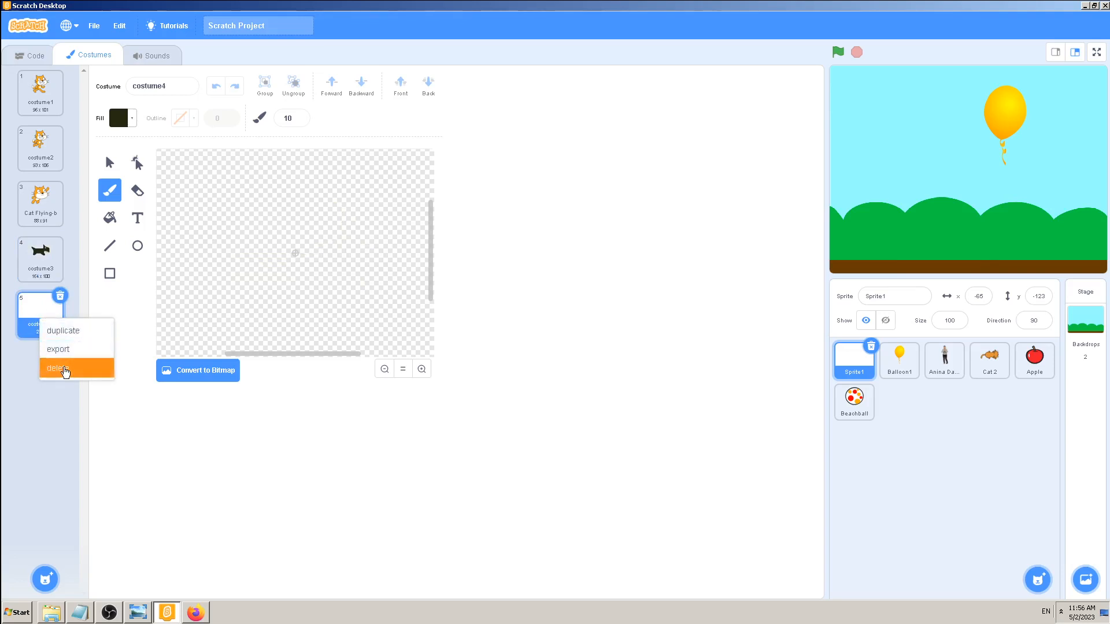
left_click(59, 367)
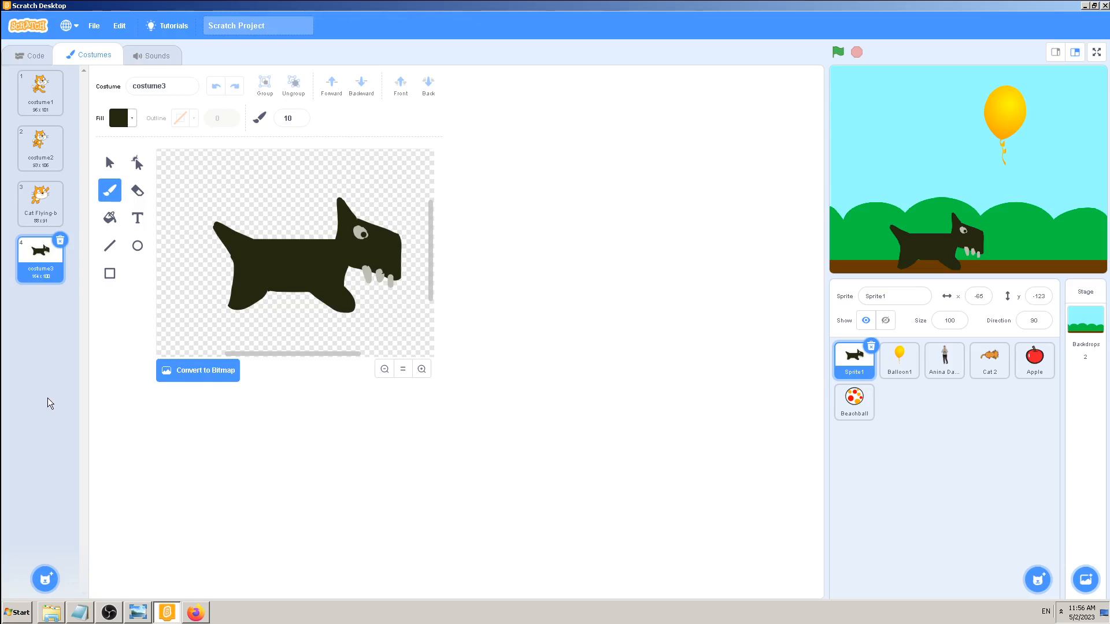
left_click(40, 92)
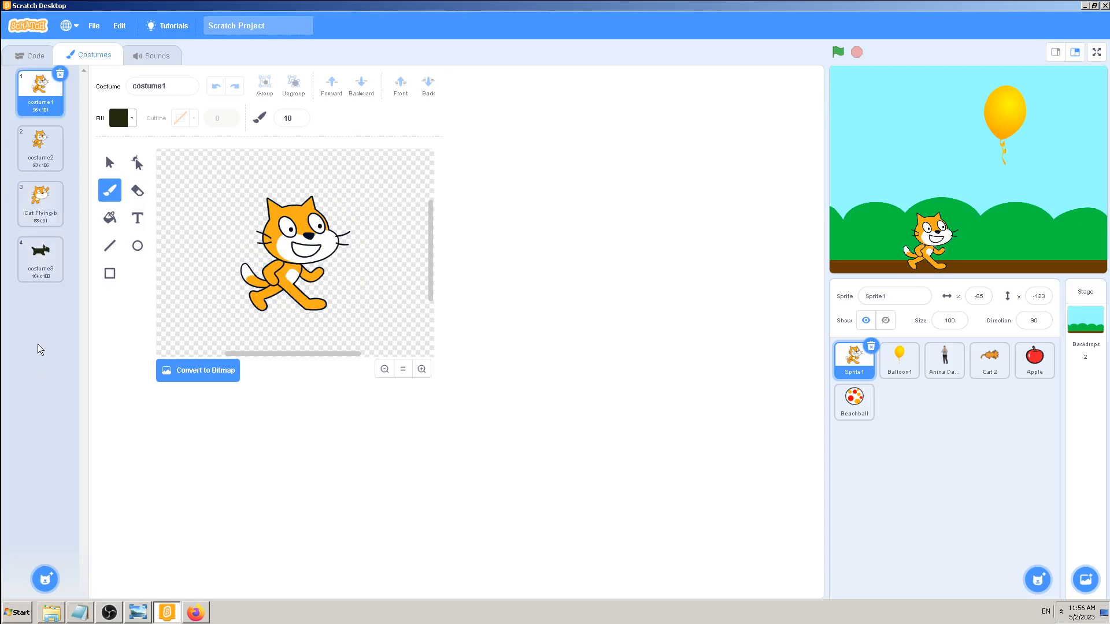
mouse_move(42, 311)
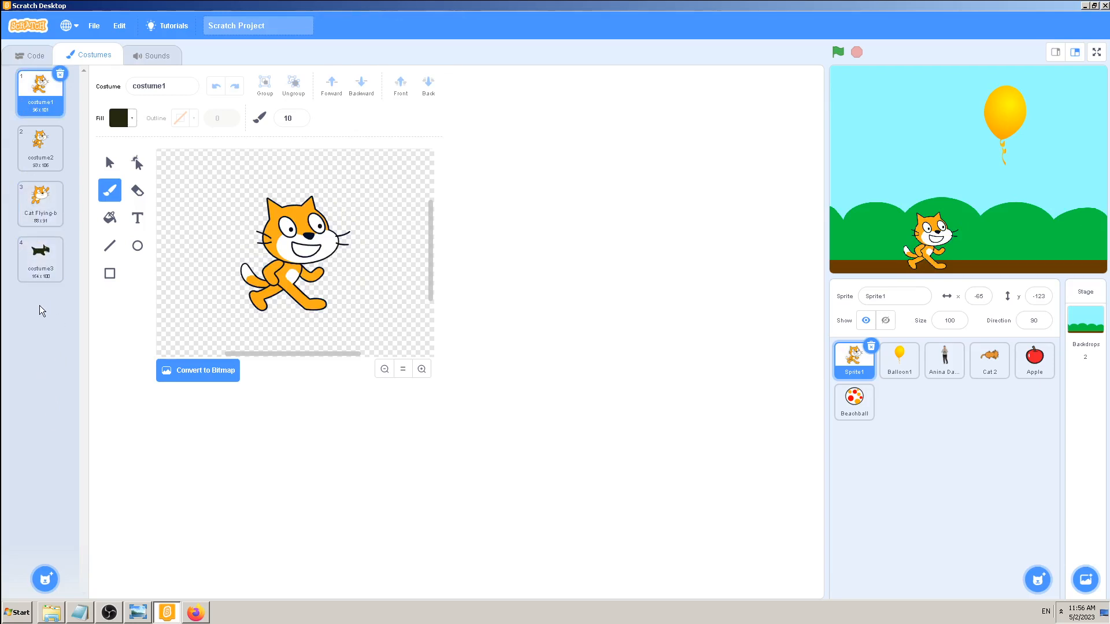
mouse_move(40, 327)
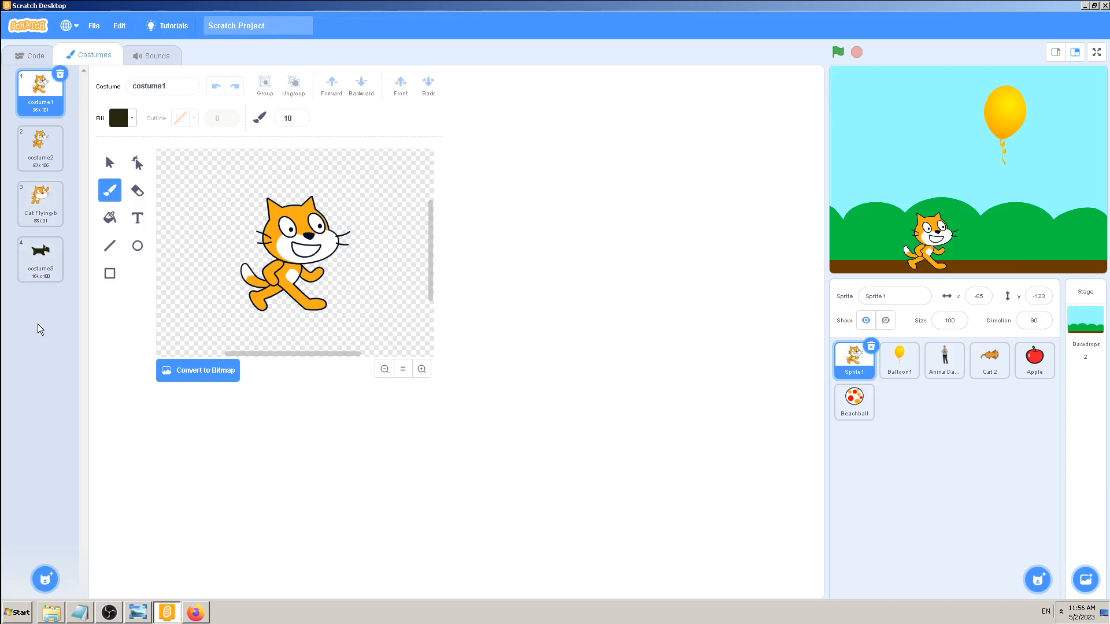
mouse_move(49, 328)
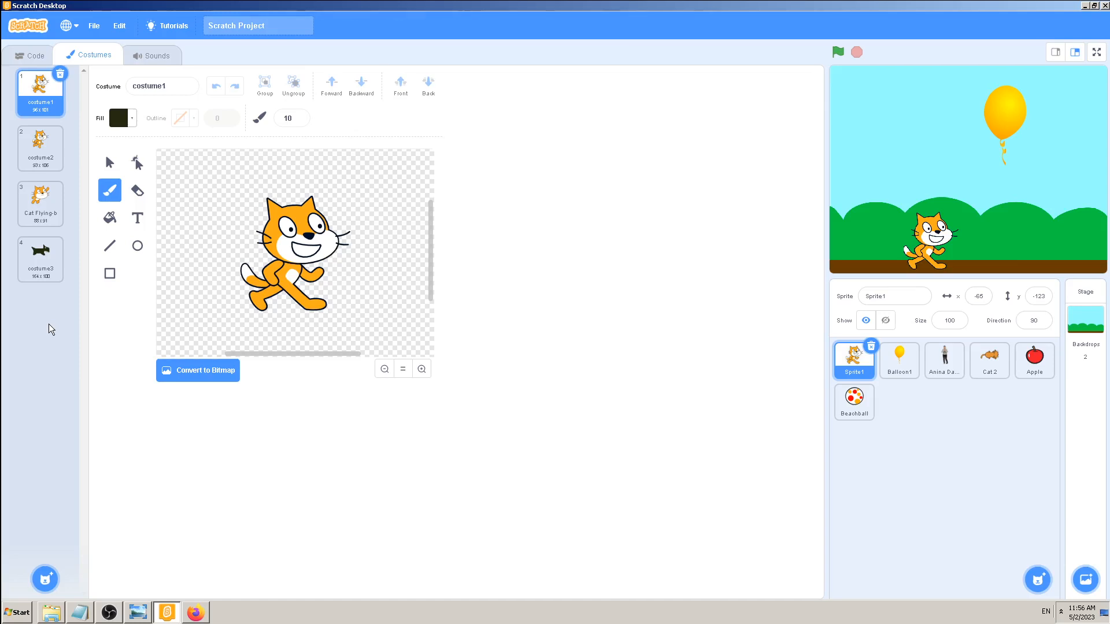
mouse_move(33, 324)
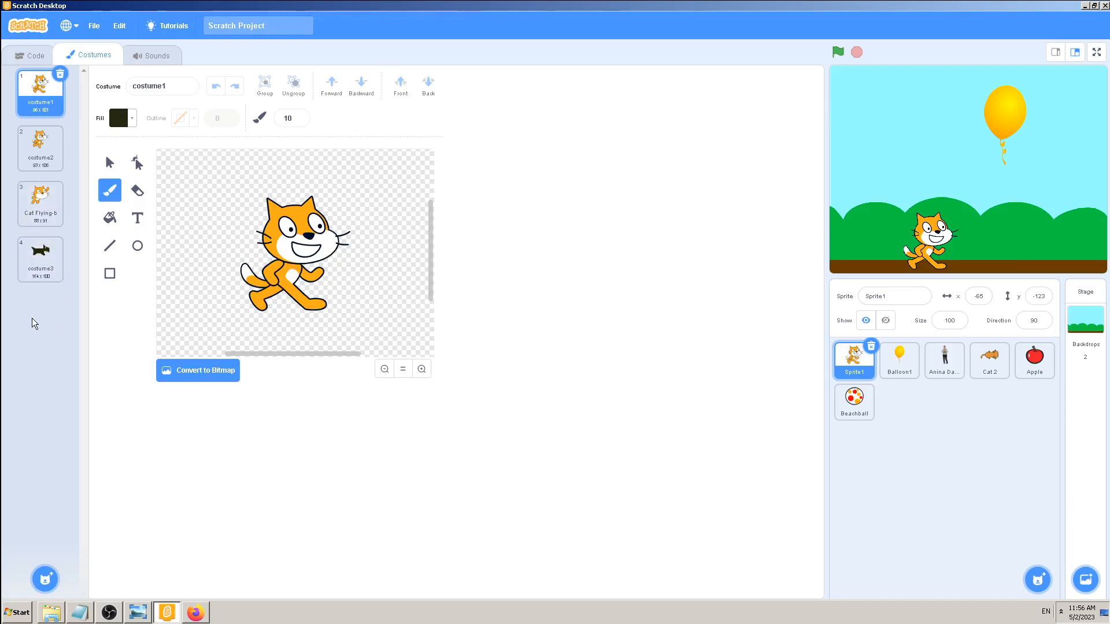
mouse_move(33, 301)
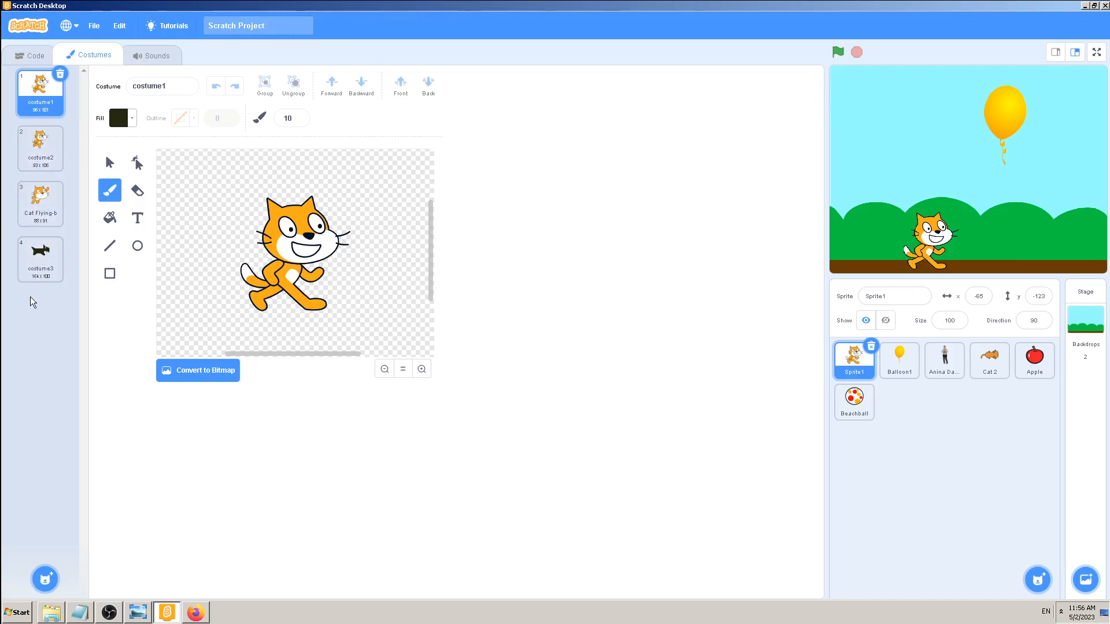
mouse_move(77, 360)
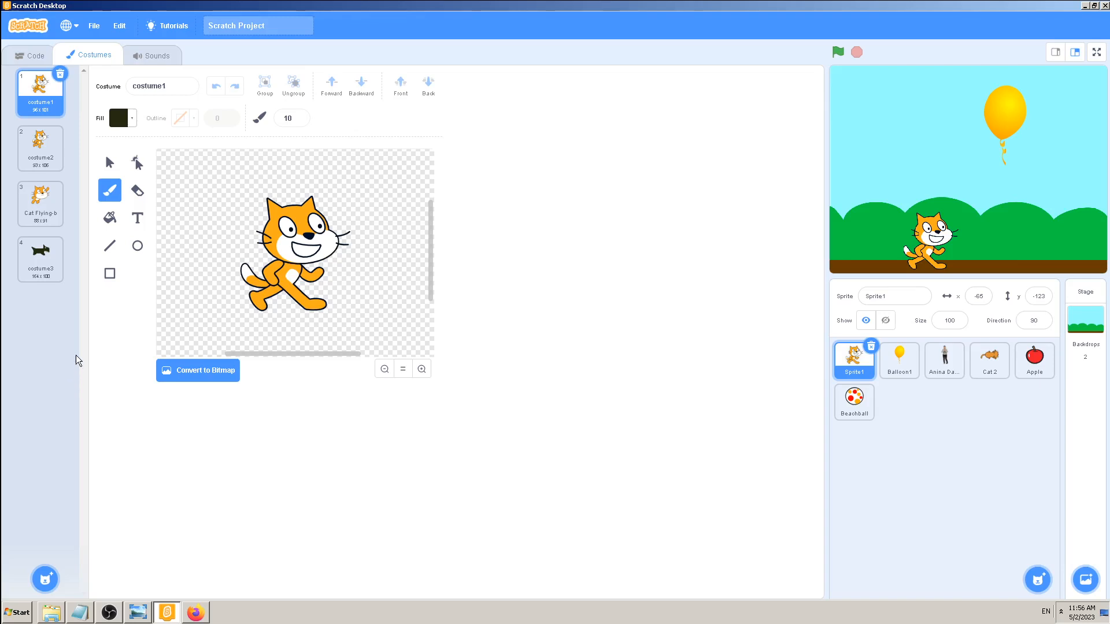
mouse_move(112, 332)
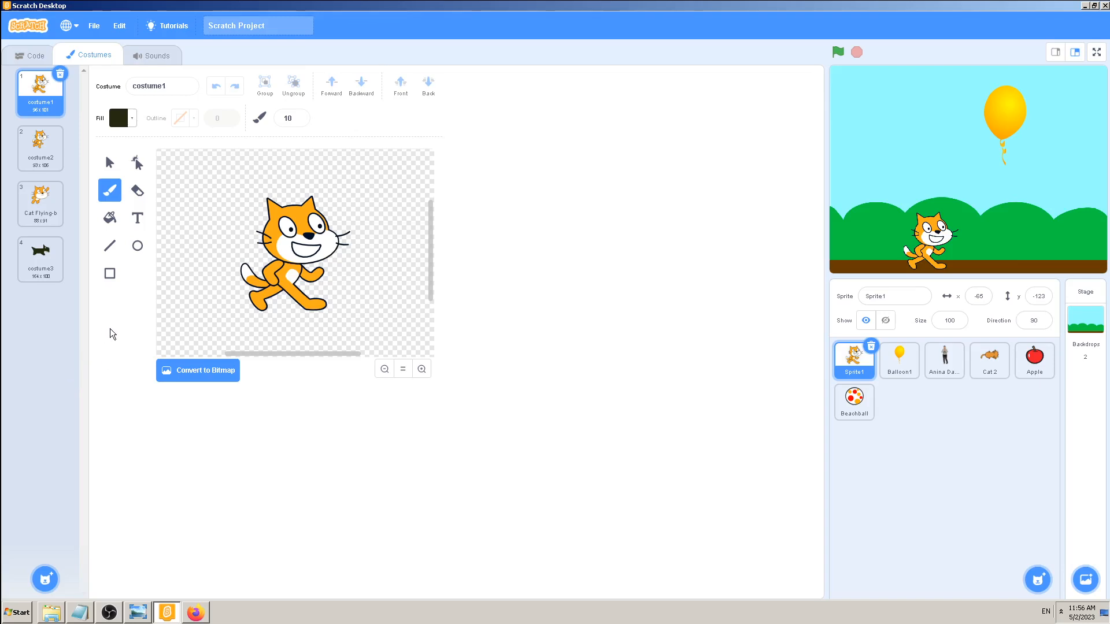
mouse_move(117, 340)
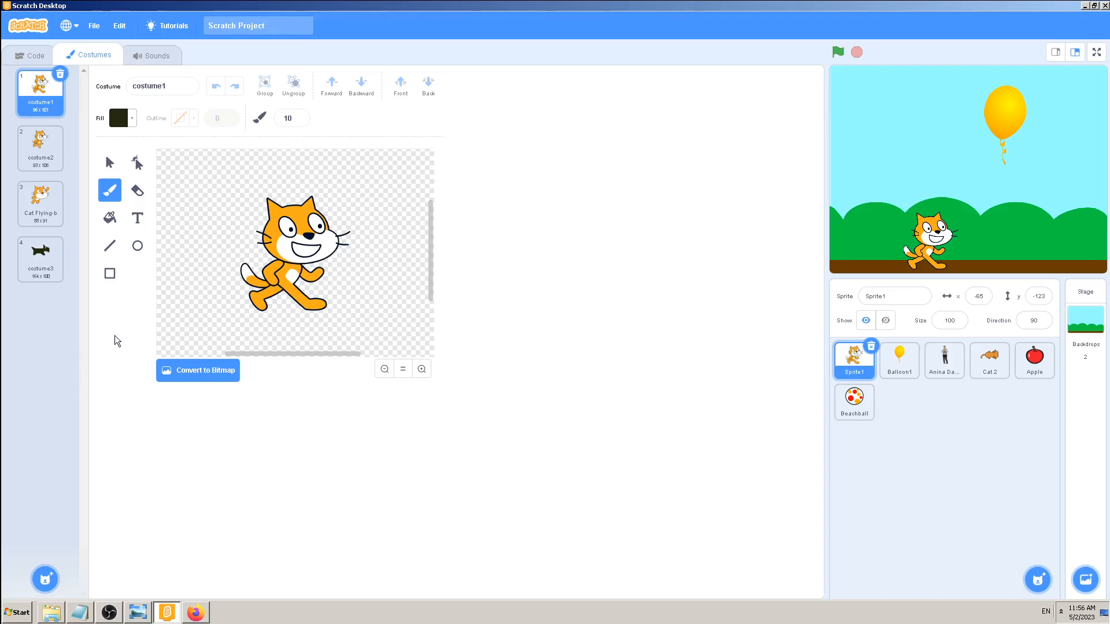
left_click(41, 254)
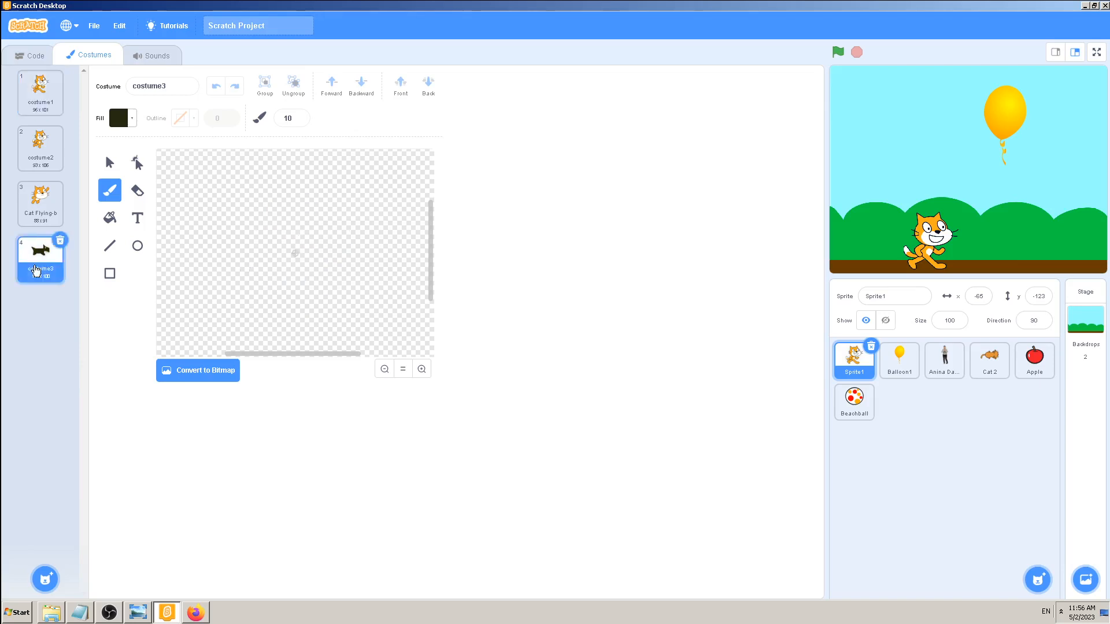
left_click(39, 147)
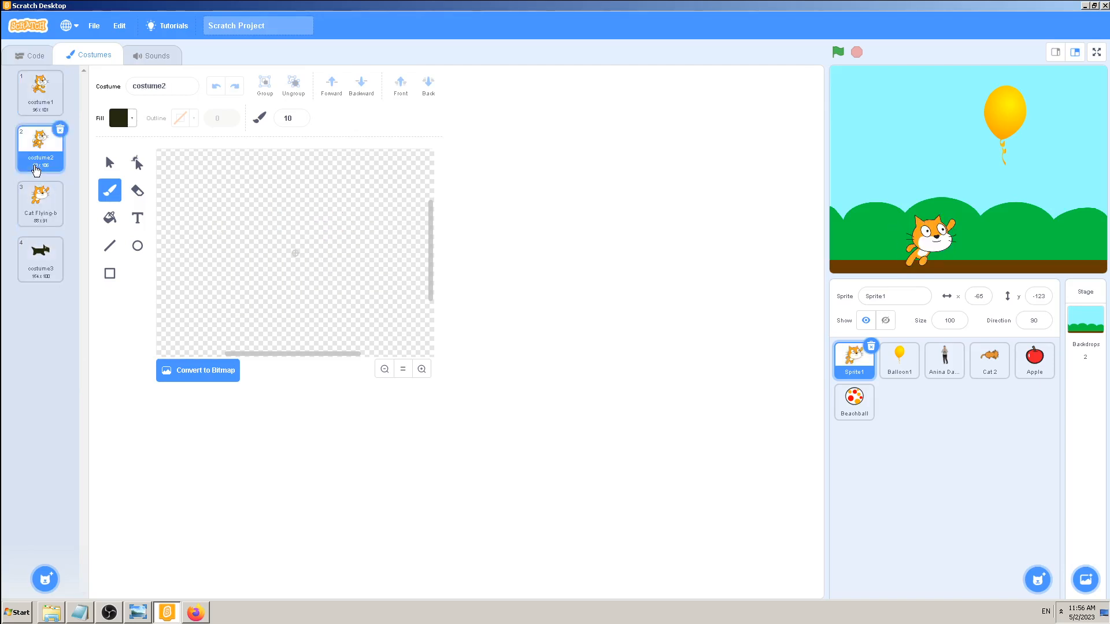
left_click(41, 257)
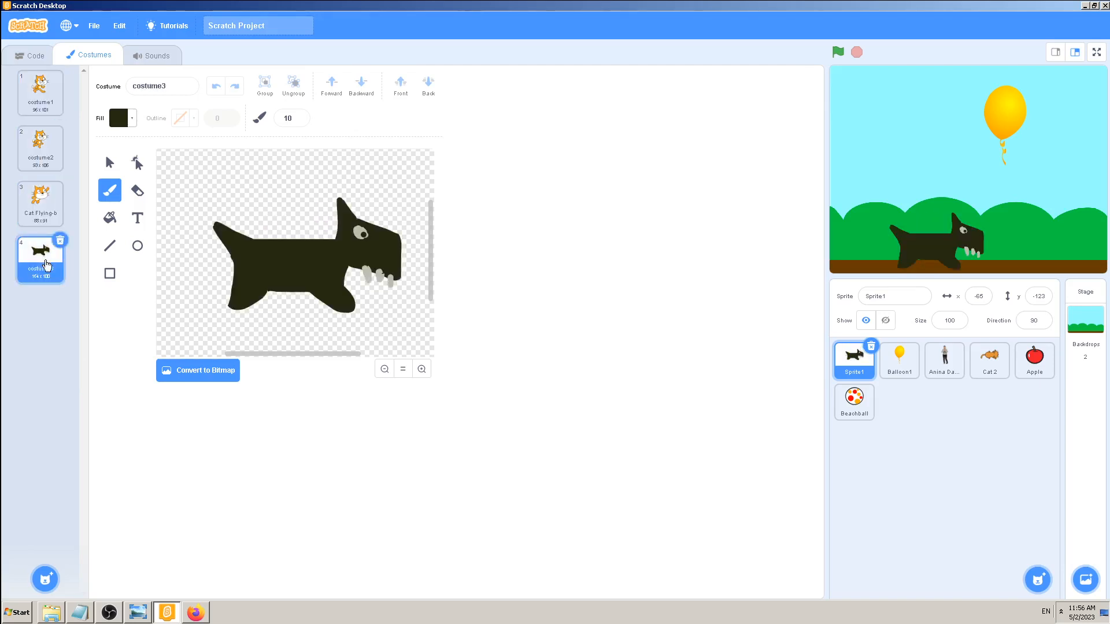
left_click(40, 147)
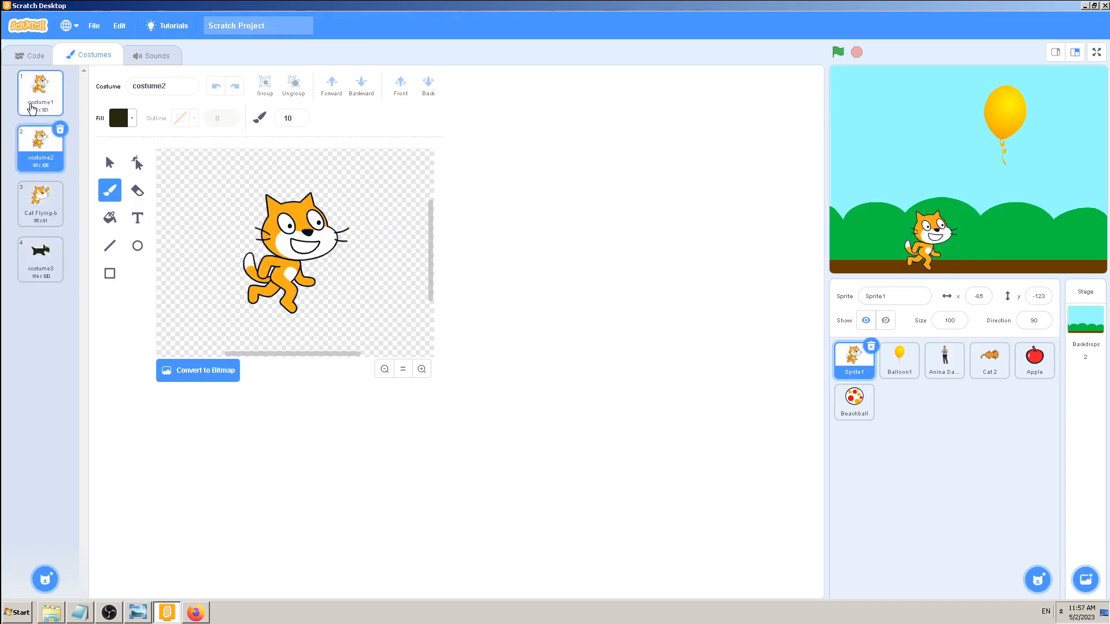
left_click(40, 92)
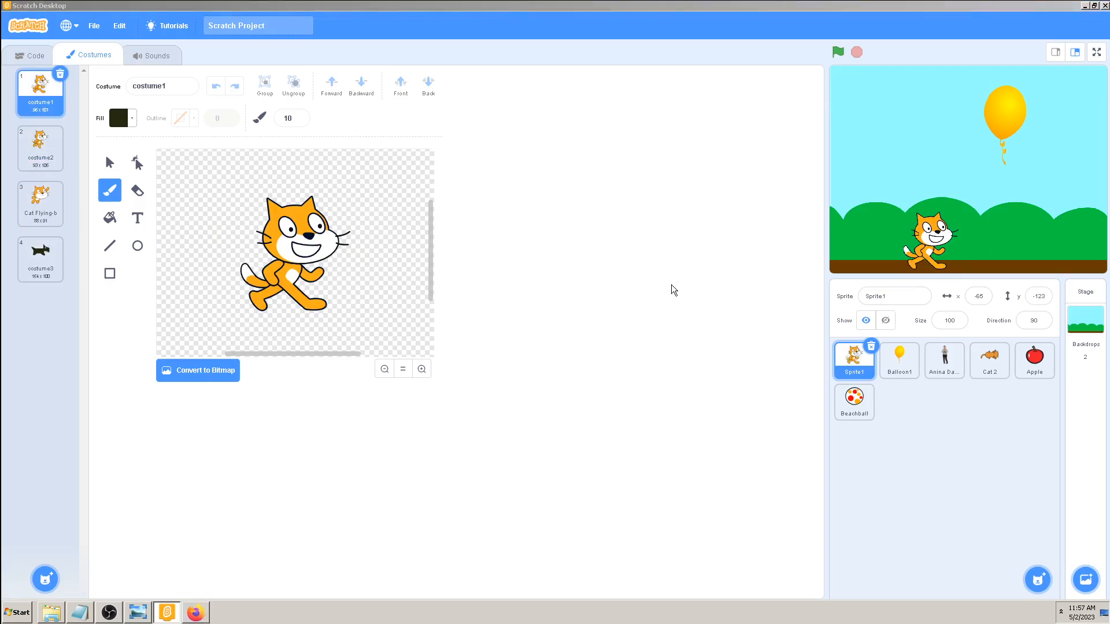
left_click(194, 612)
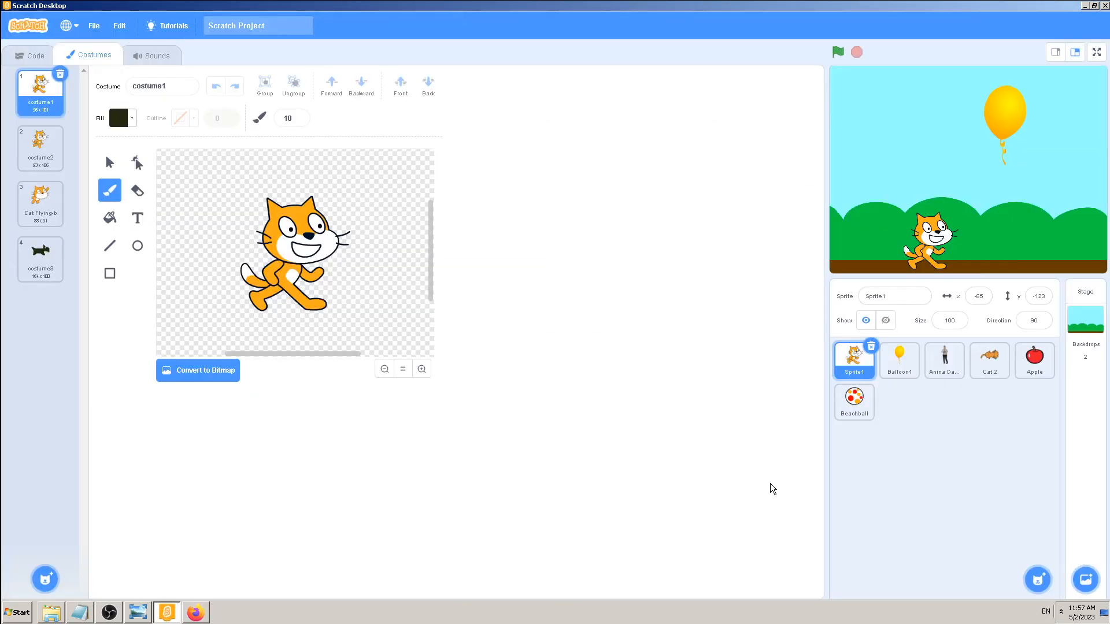
mouse_move(607, 415)
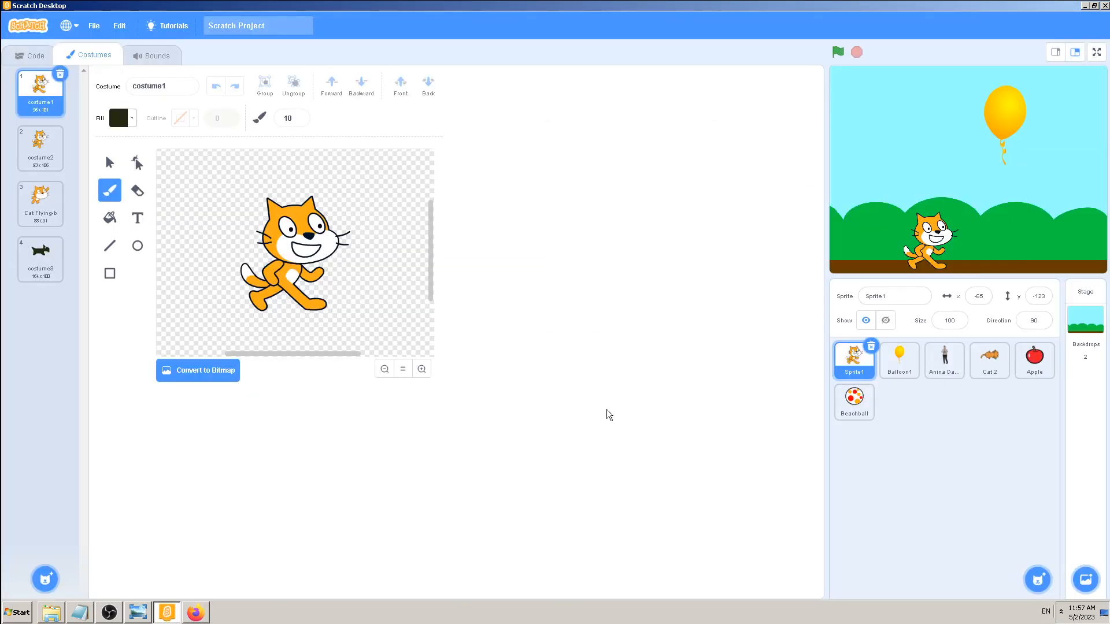
mouse_move(66, 236)
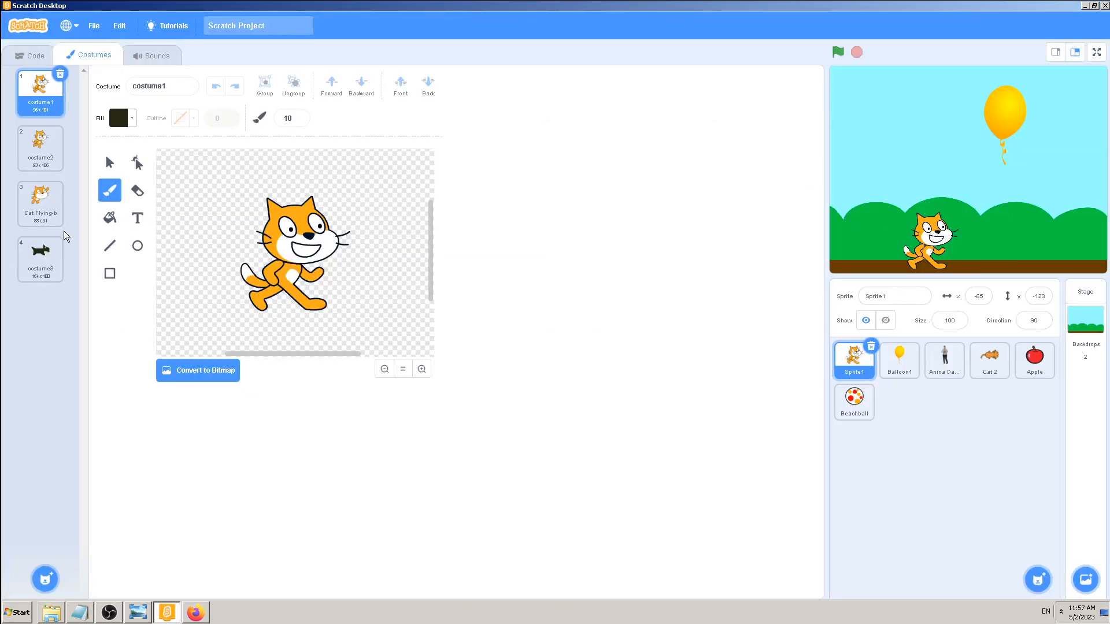
mouse_move(434, 520)
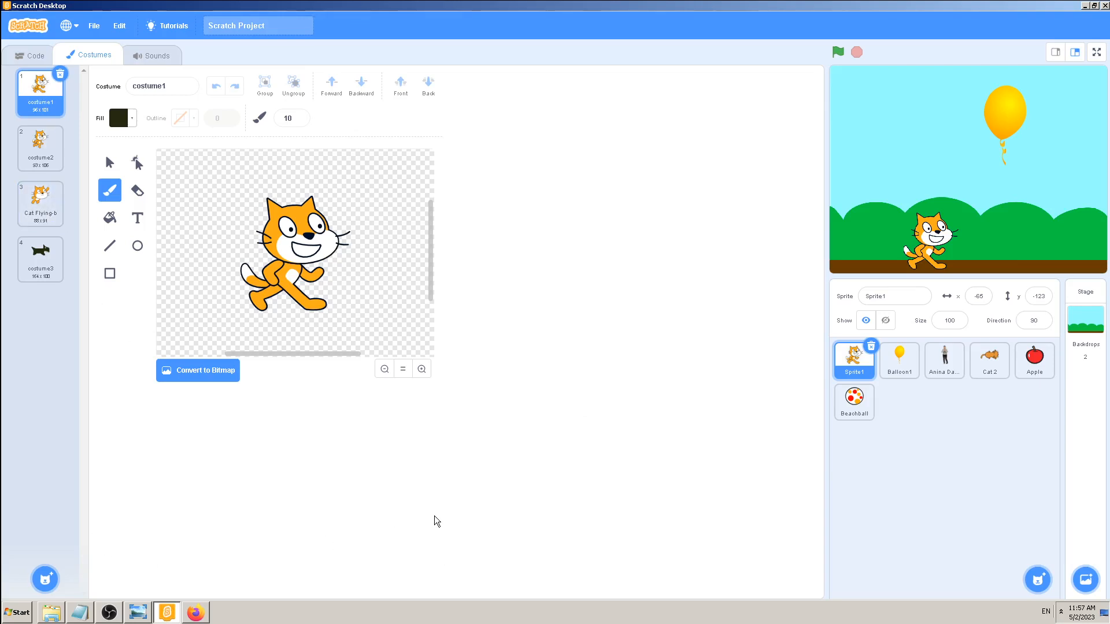
mouse_move(23, 433)
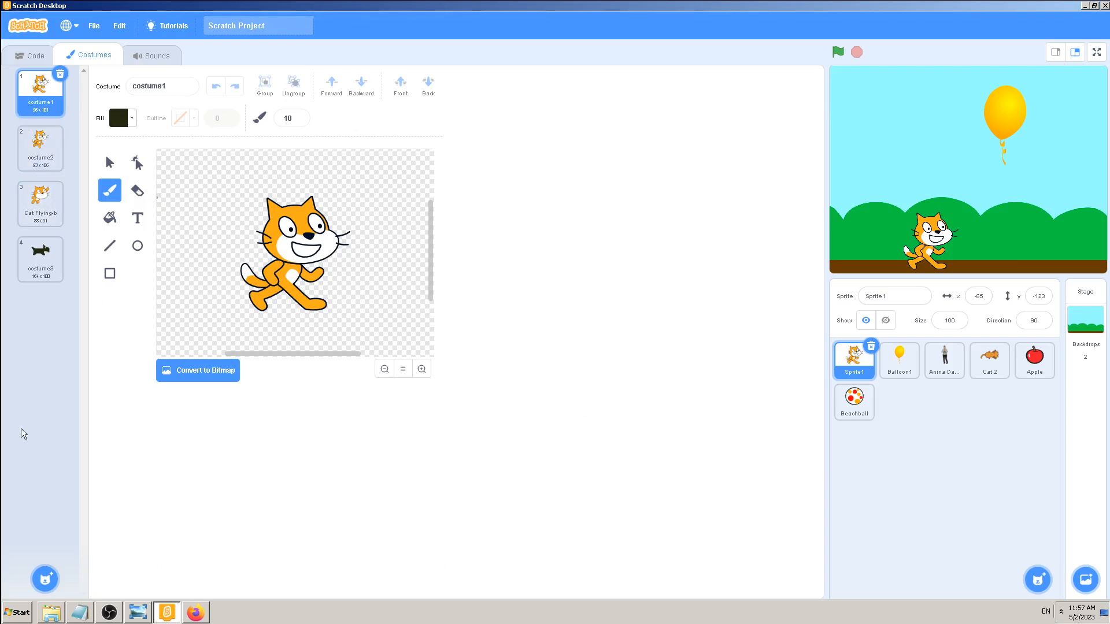
mouse_move(51, 430)
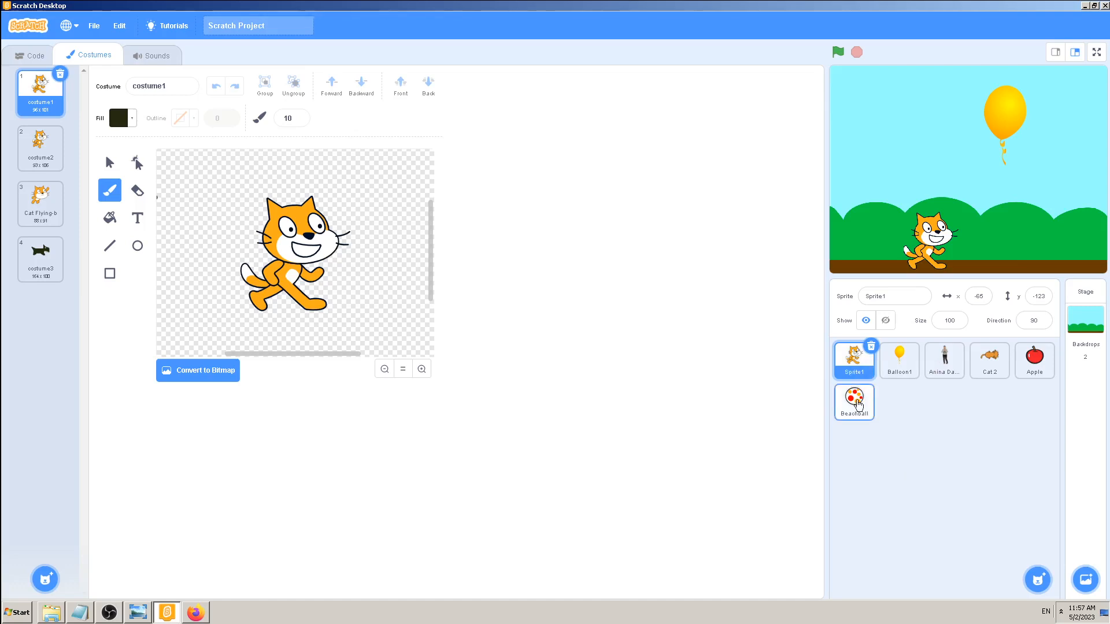
- Show the Beachball on stage, look over the extra sprites and delete the Anina Dance sprite
left_click(853, 402)
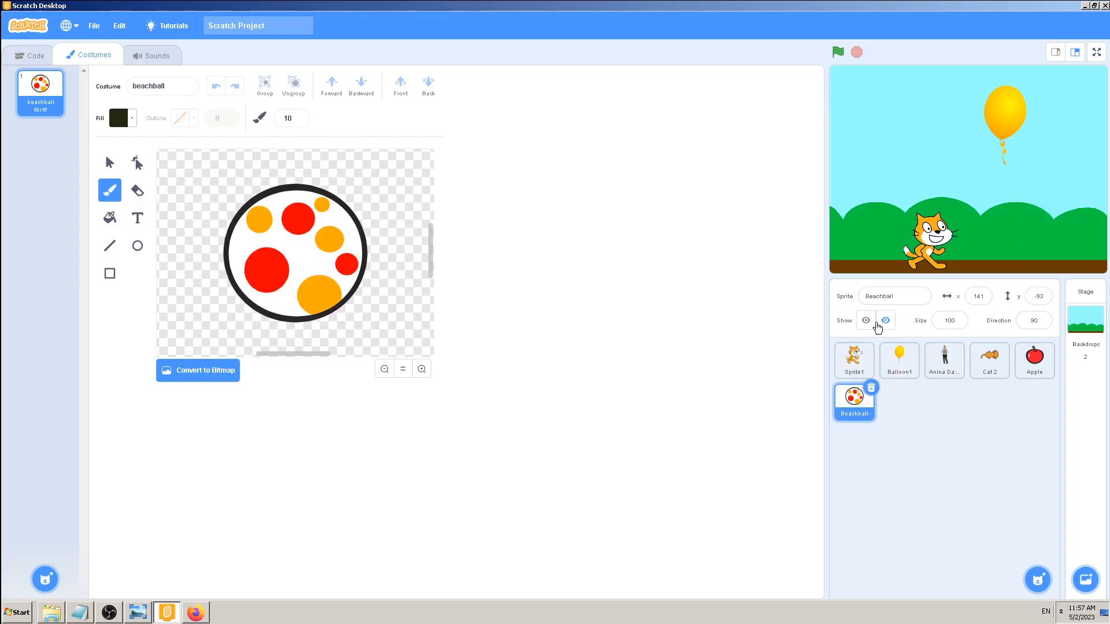
left_click(865, 320)
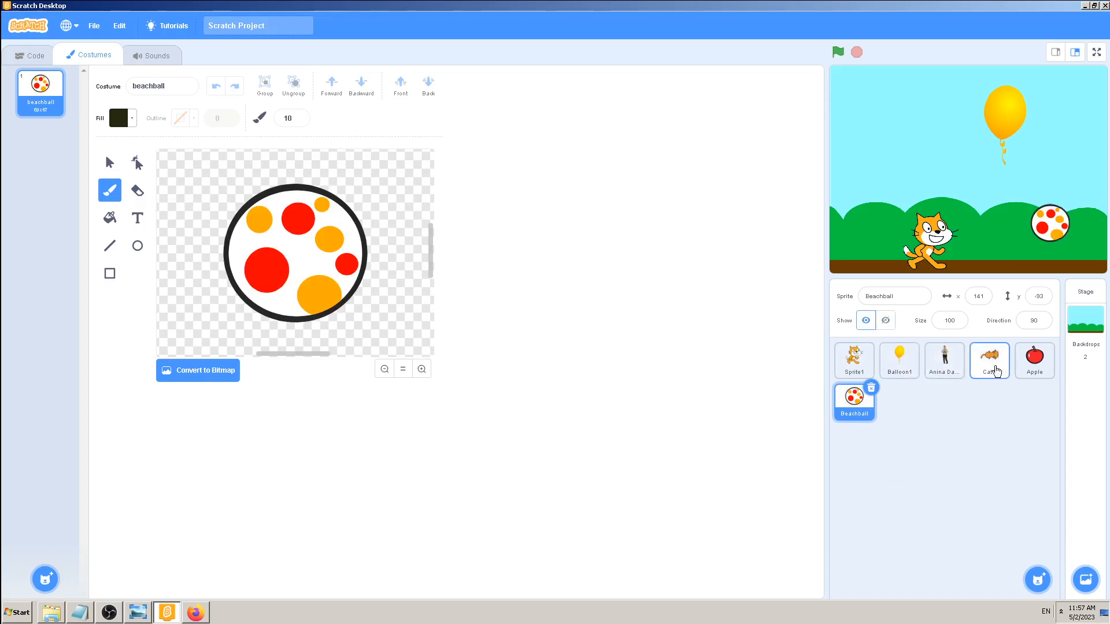
left_click(988, 360)
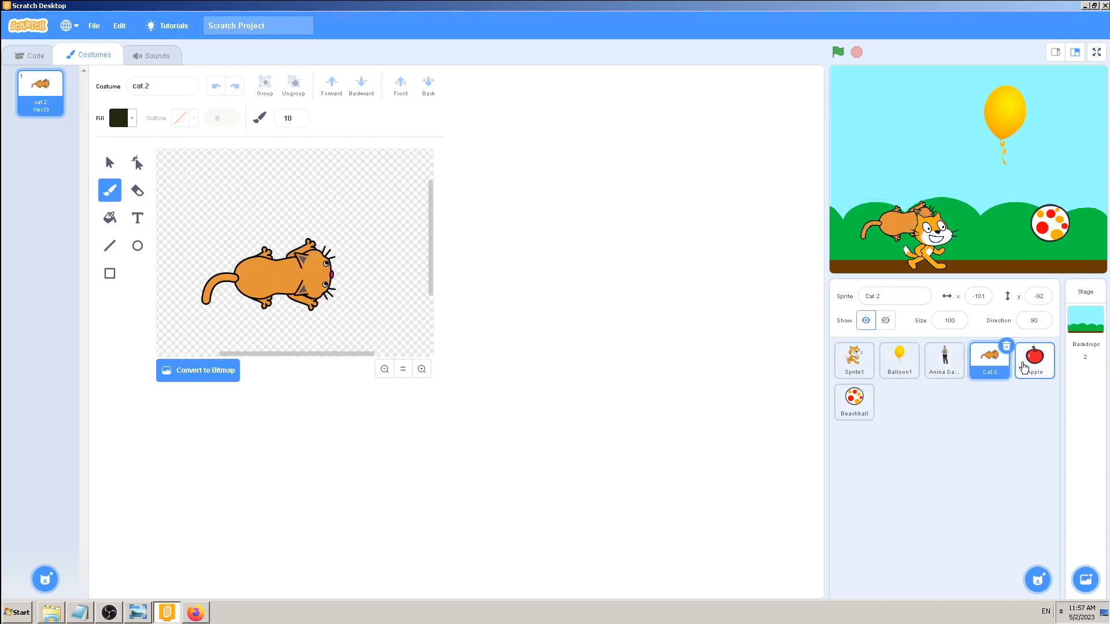
left_click(1033, 360)
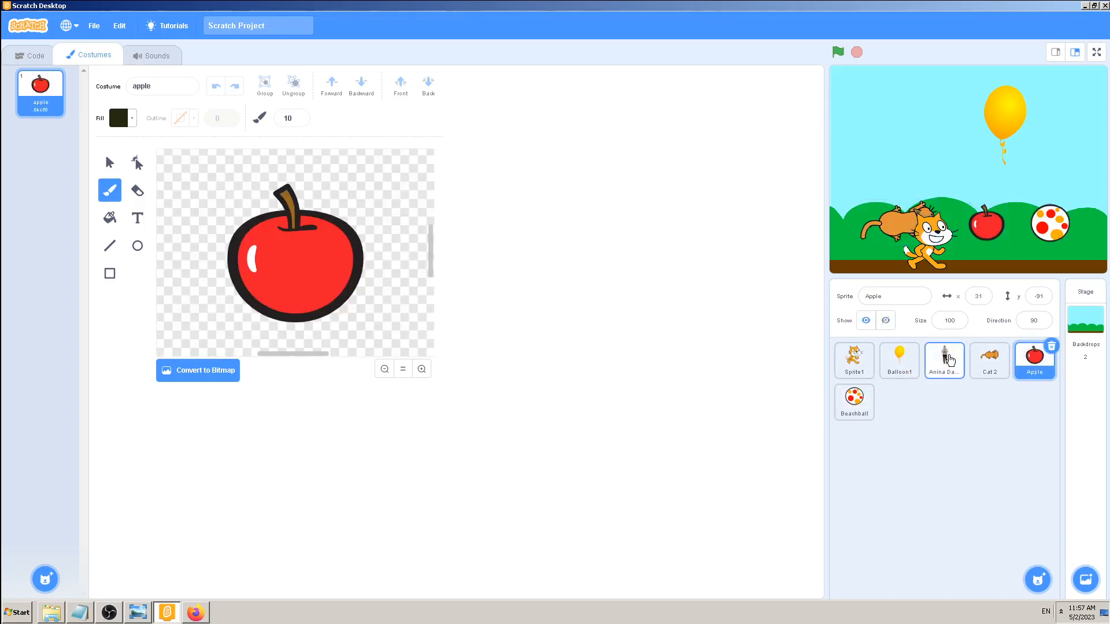
left_click(943, 361)
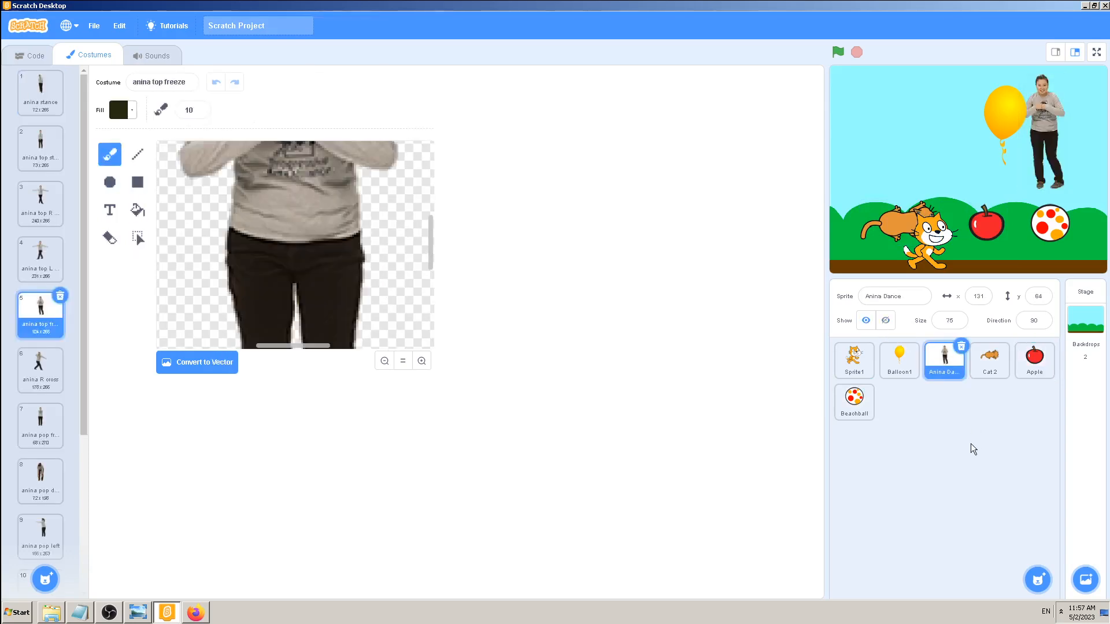
right_click(943, 360)
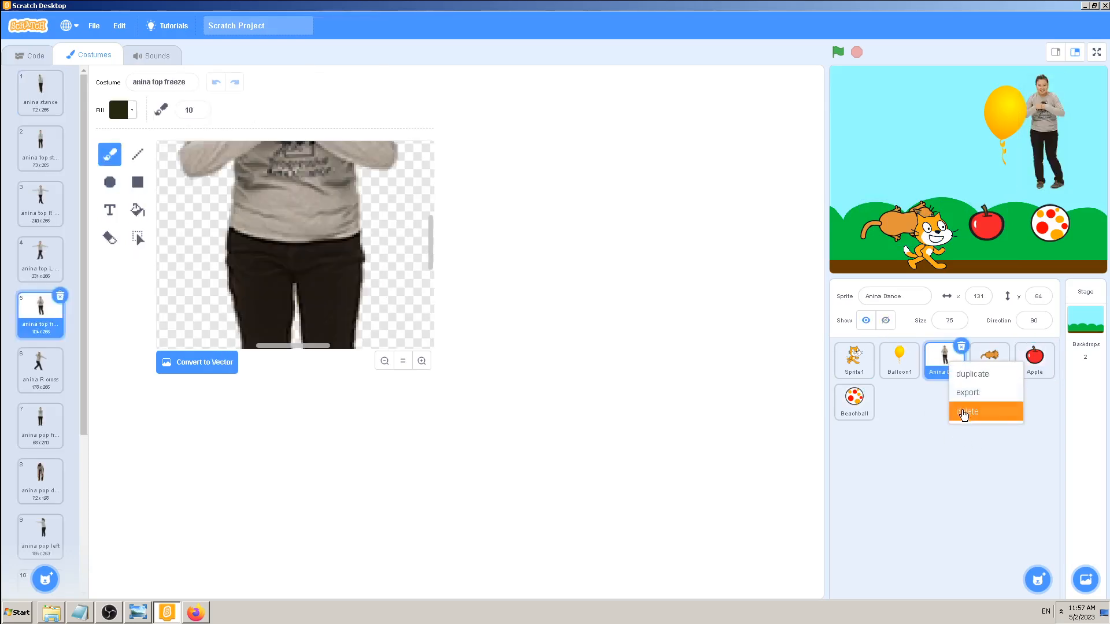
left_click(968, 411)
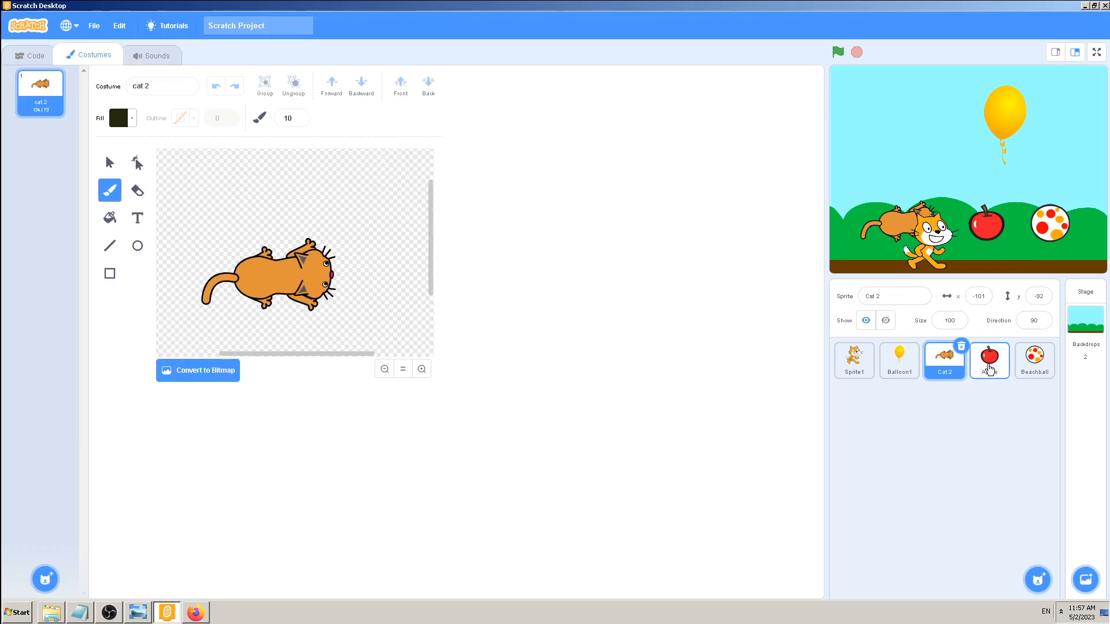
- Delete the Apple, Cat 2 and Beachball sprites so only Sprite1 and Balloon1 remain
left_click(989, 360)
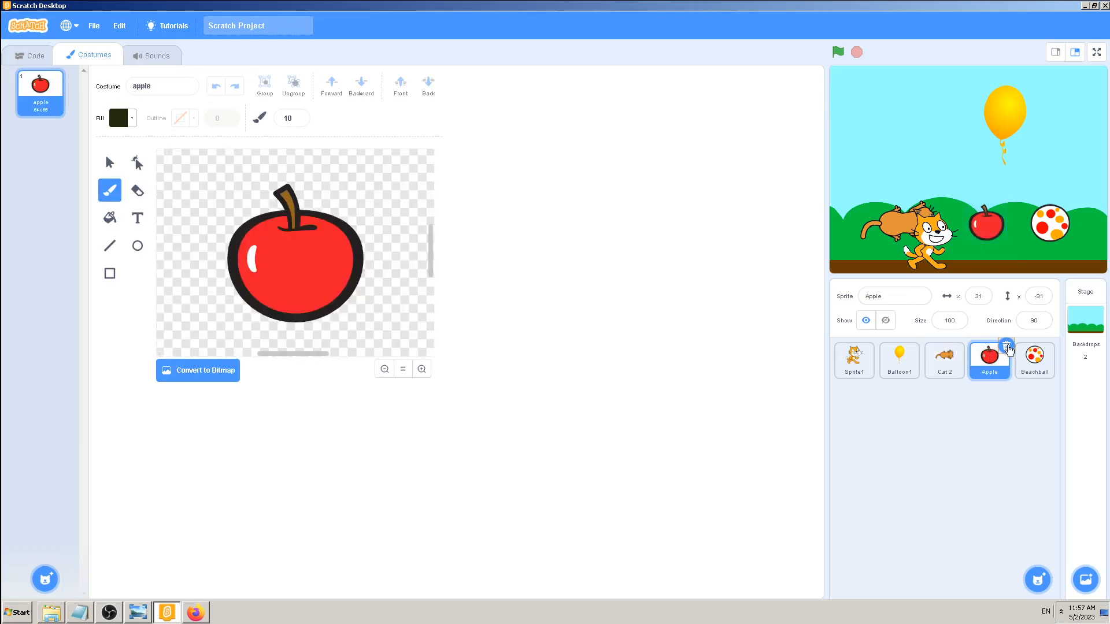
left_click(1007, 345)
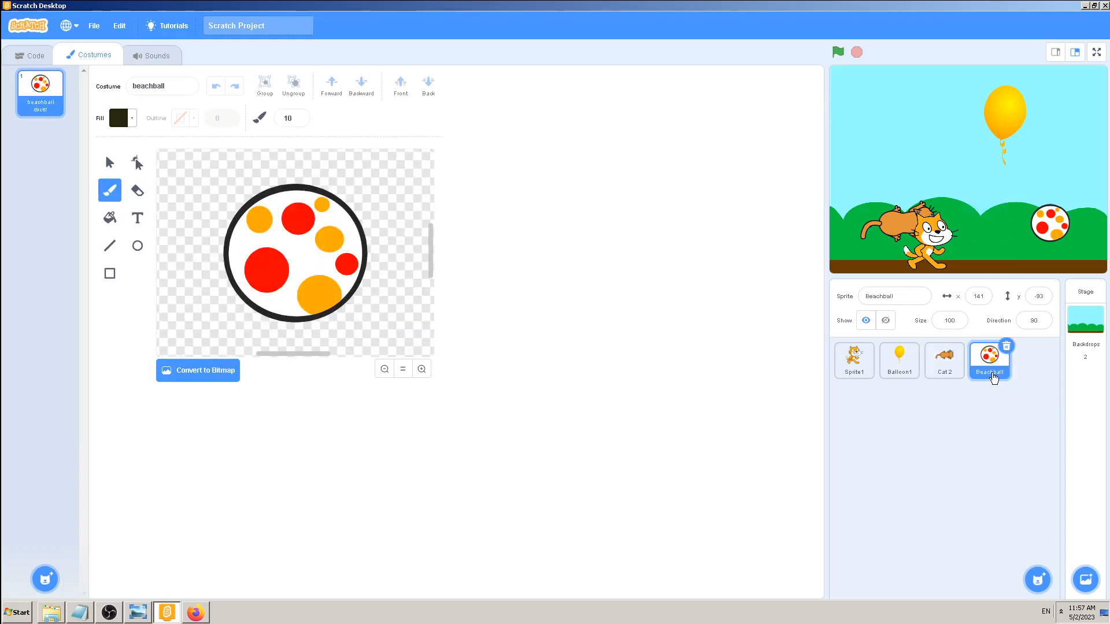
right_click(988, 361)
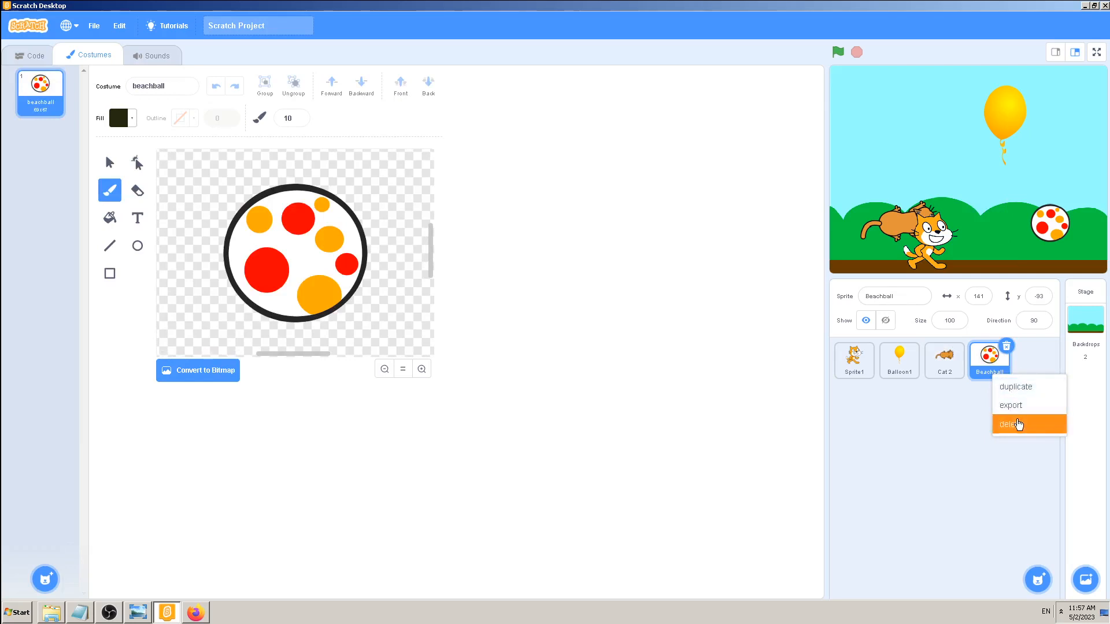
left_click(1010, 423)
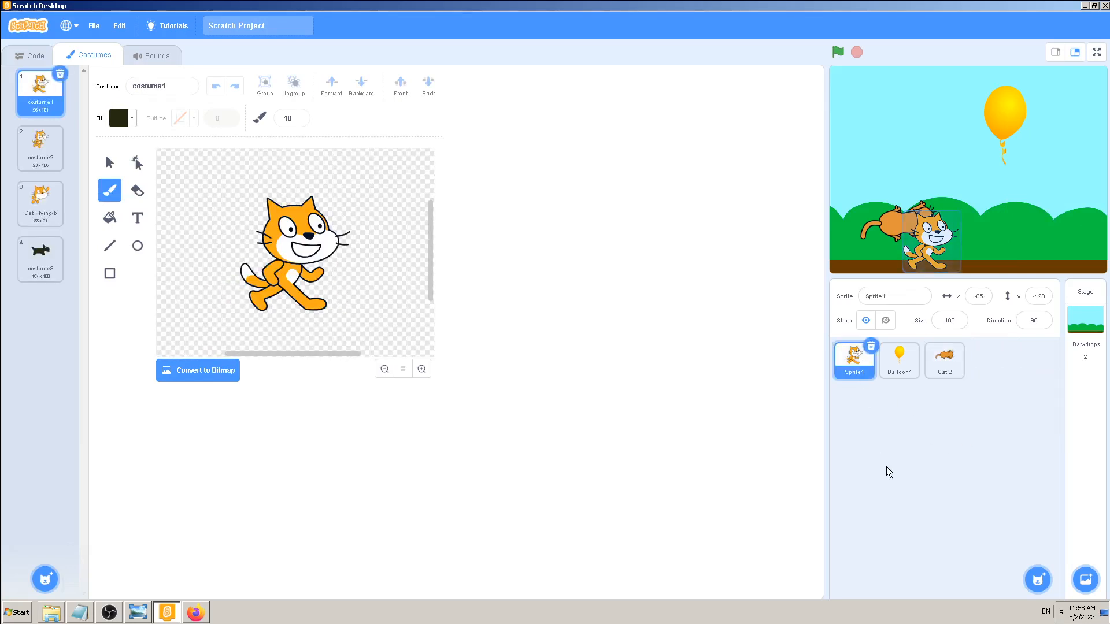
left_click(943, 361)
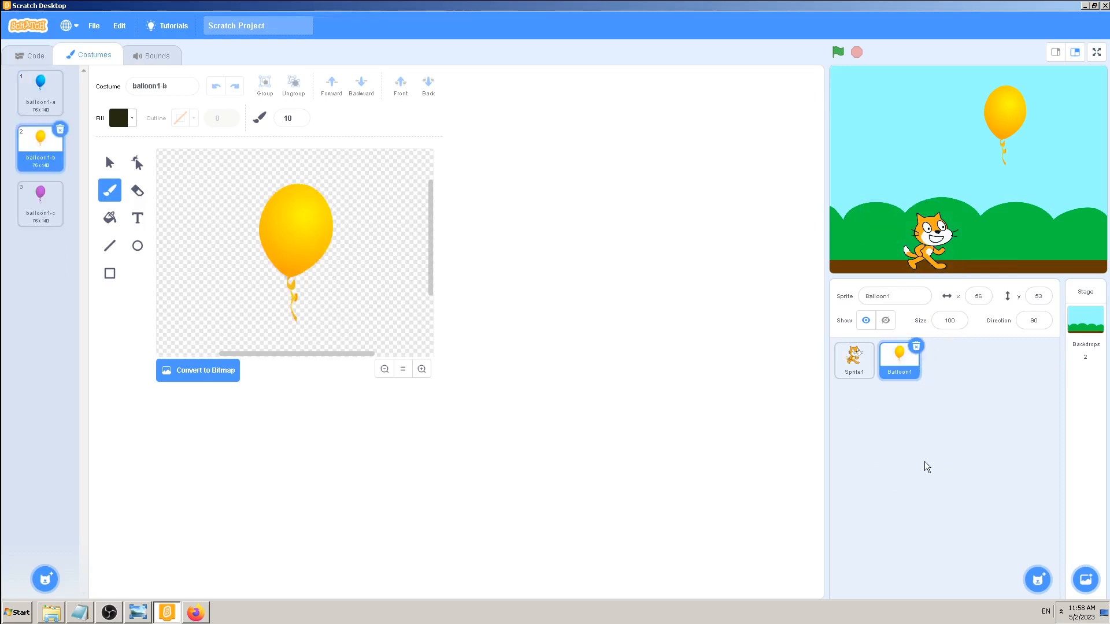
mouse_move(923, 466)
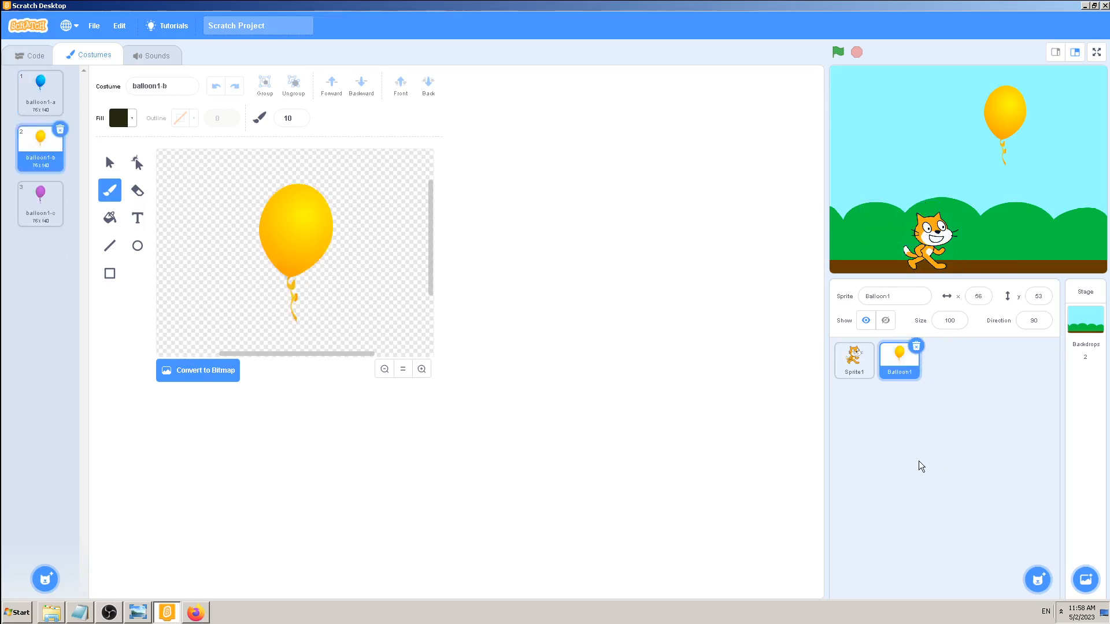
mouse_move(866, 423)
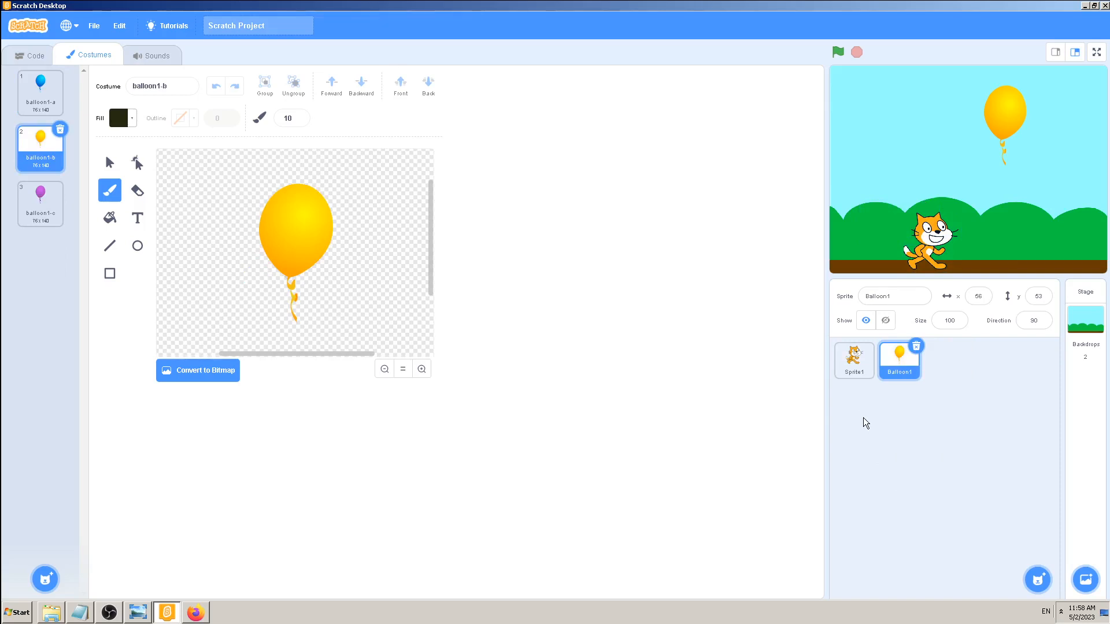
- Select the cat Sprite1 and look through its costume2, Cat Flying-b and costume1 costumes
left_click(853, 359)
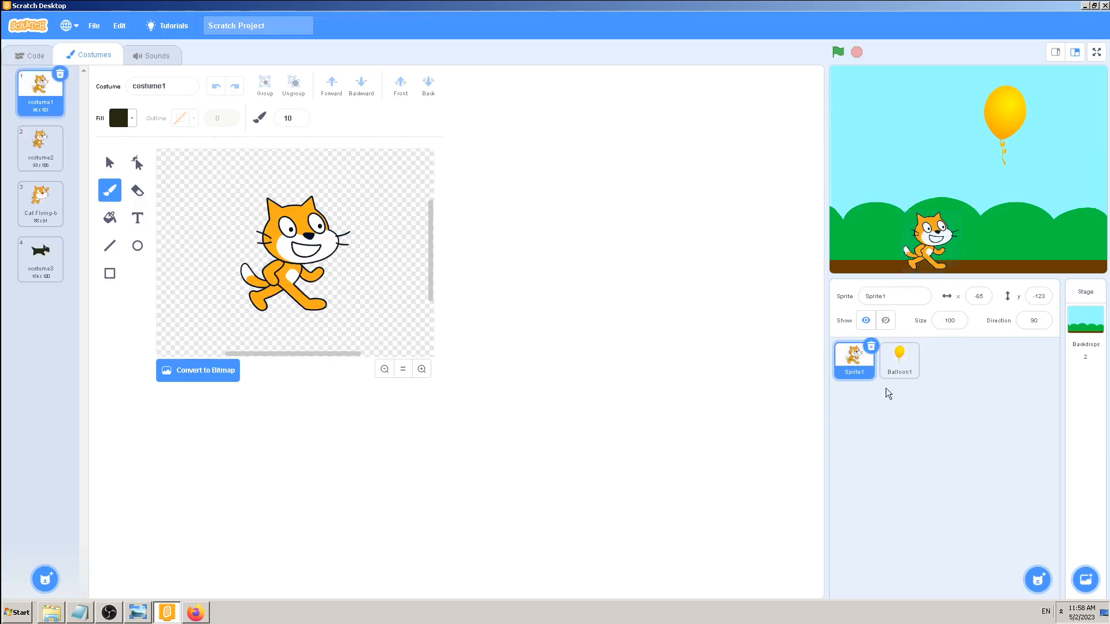
mouse_move(887, 383)
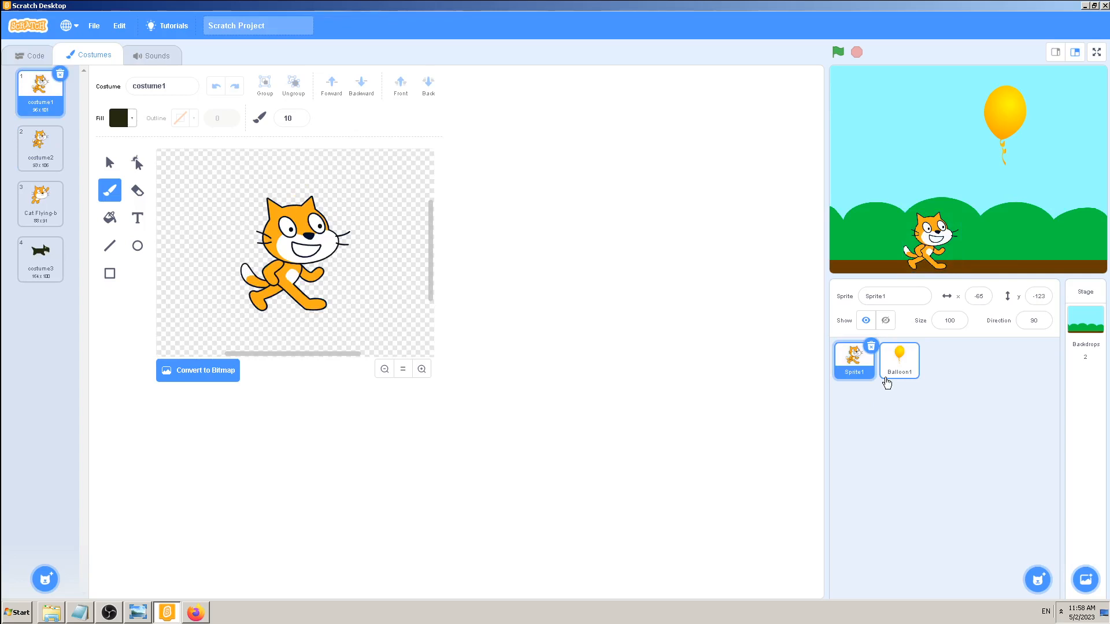
mouse_move(887, 373)
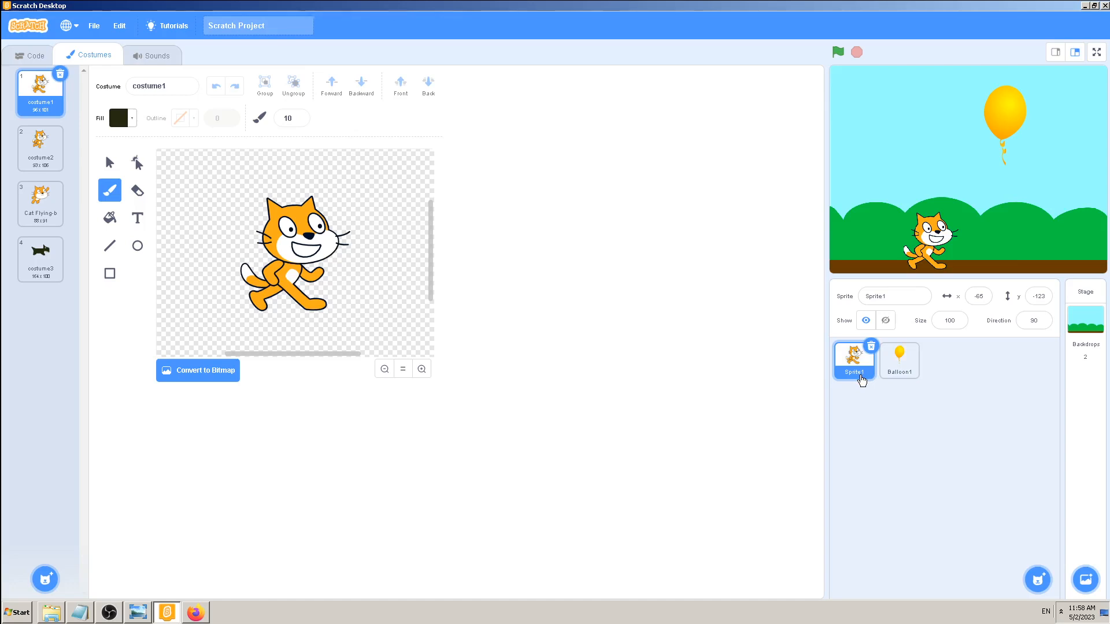
mouse_move(869, 355)
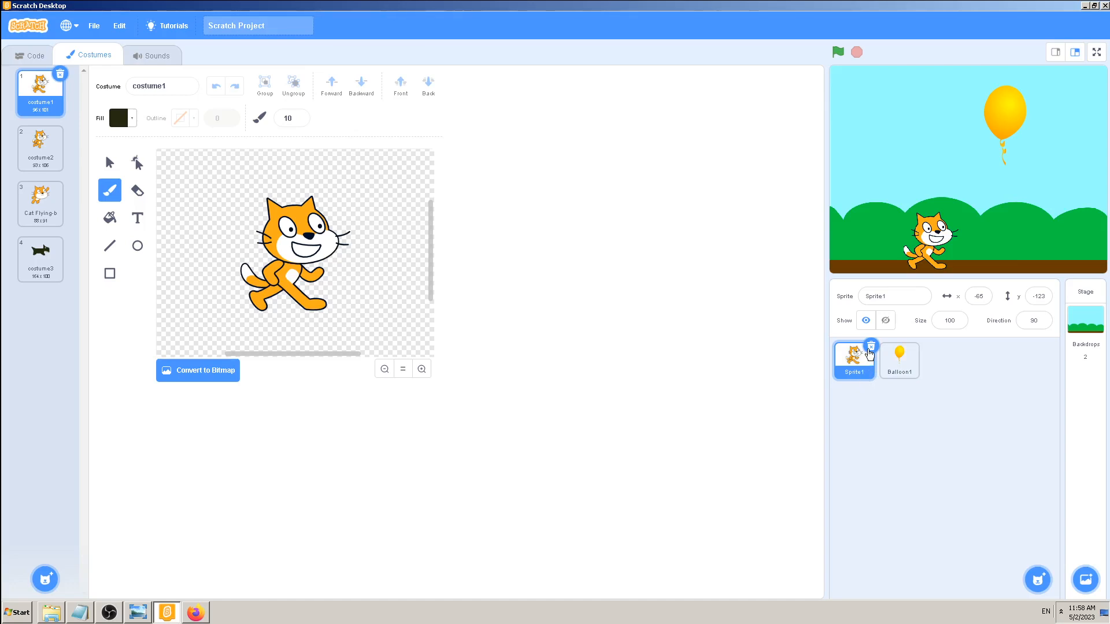
mouse_move(855, 392)
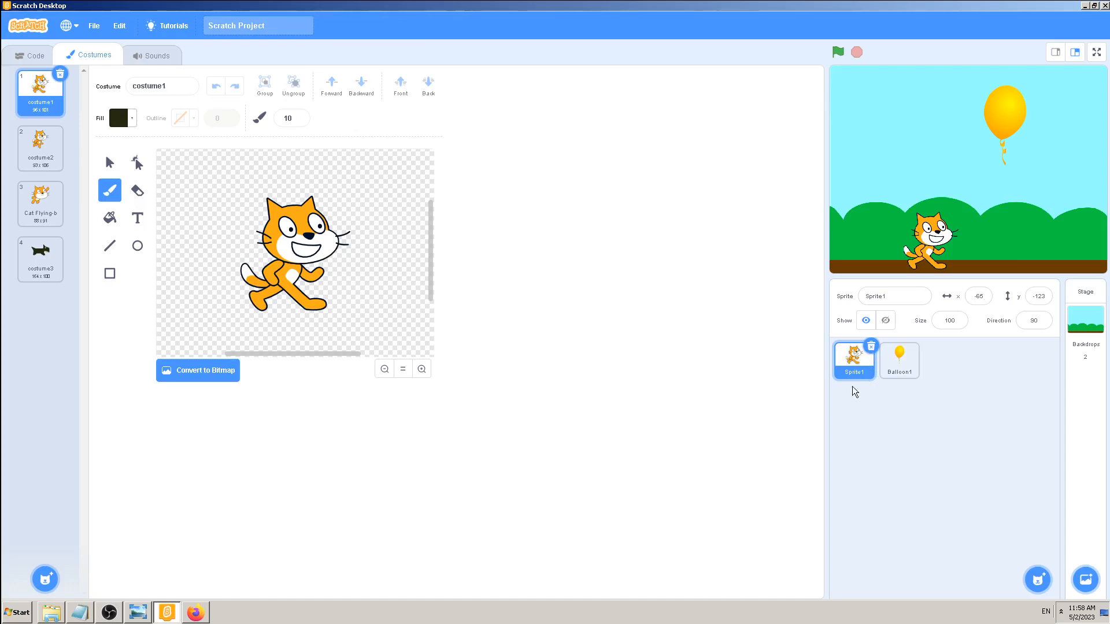
left_click(40, 146)
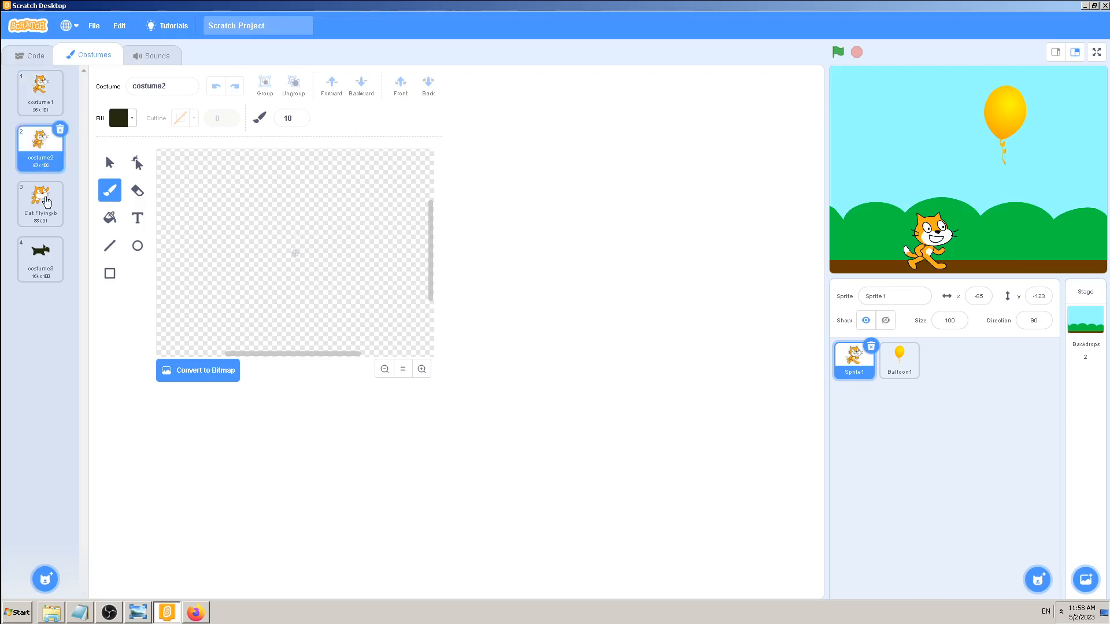
left_click(40, 203)
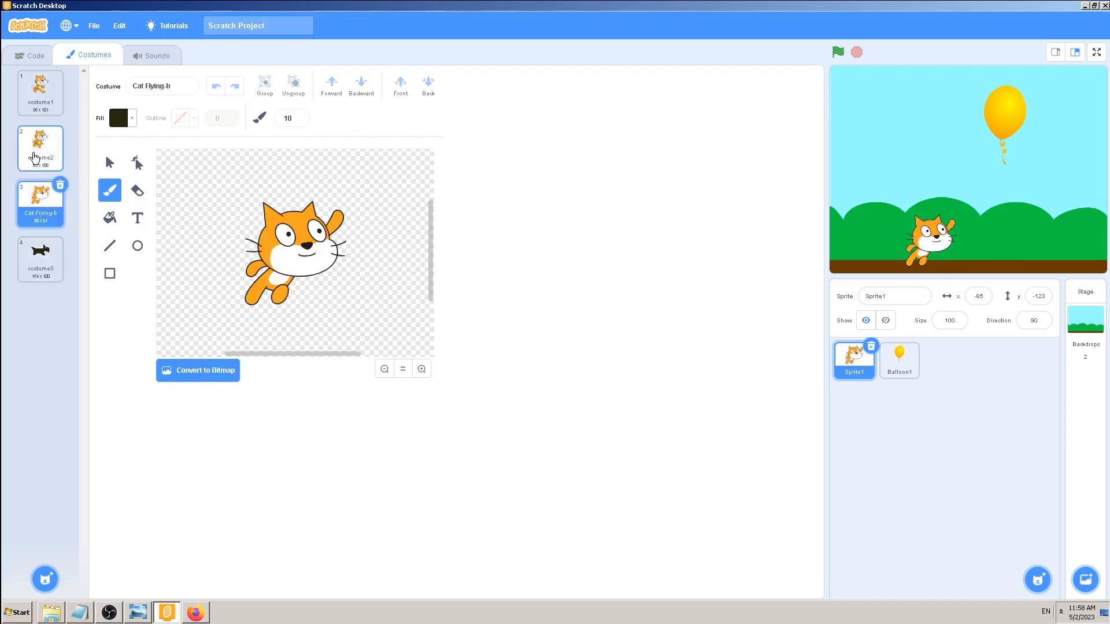
left_click(40, 92)
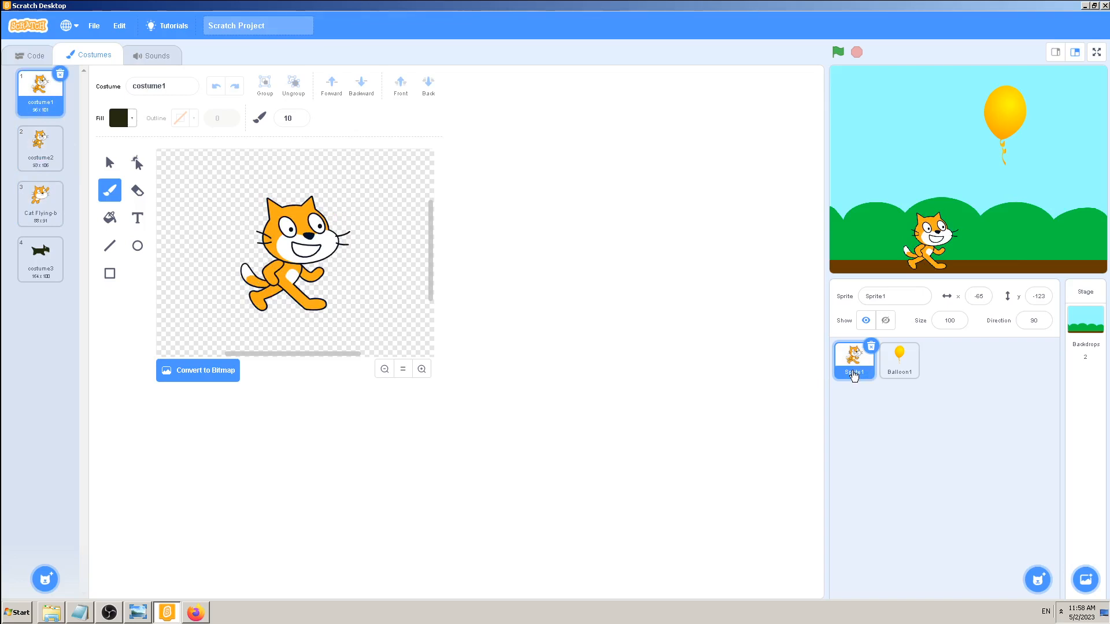
mouse_move(4, 275)
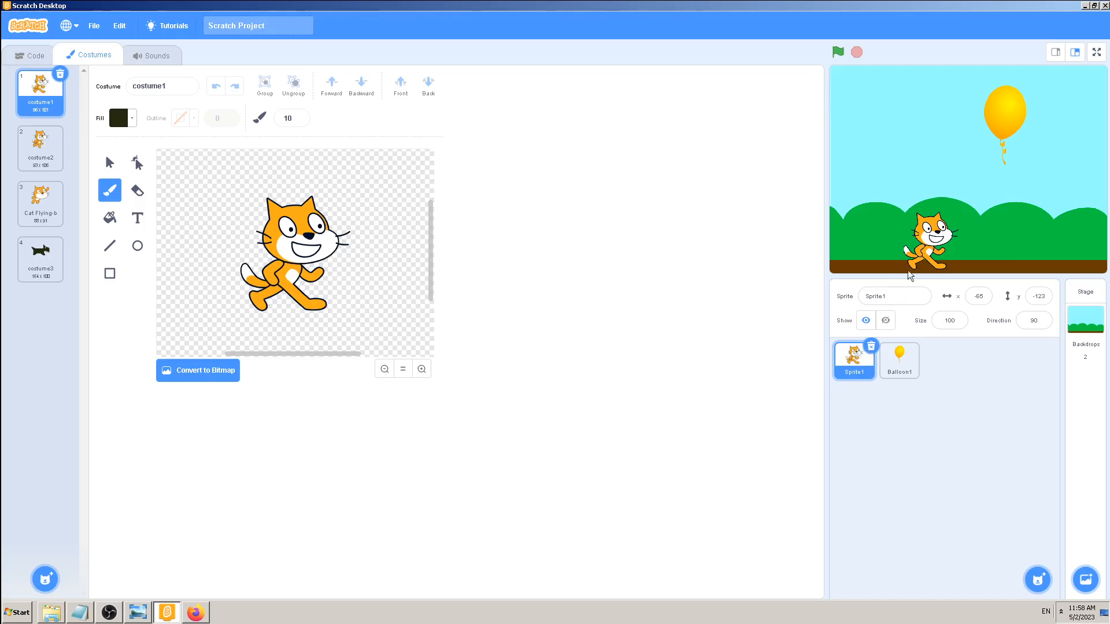
mouse_move(872, 347)
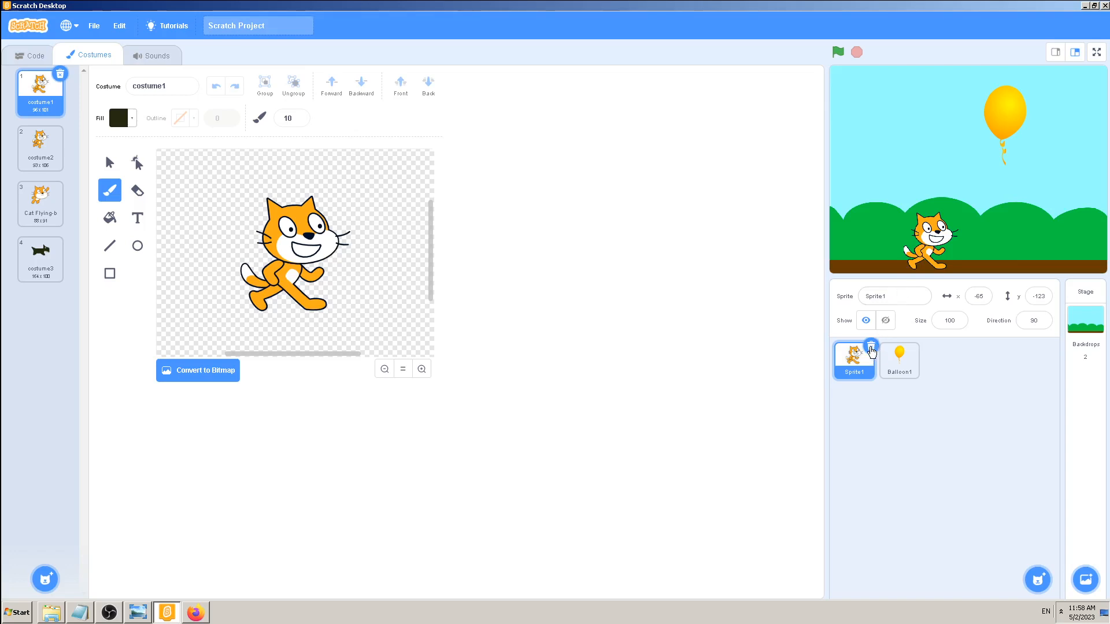
left_click(41, 203)
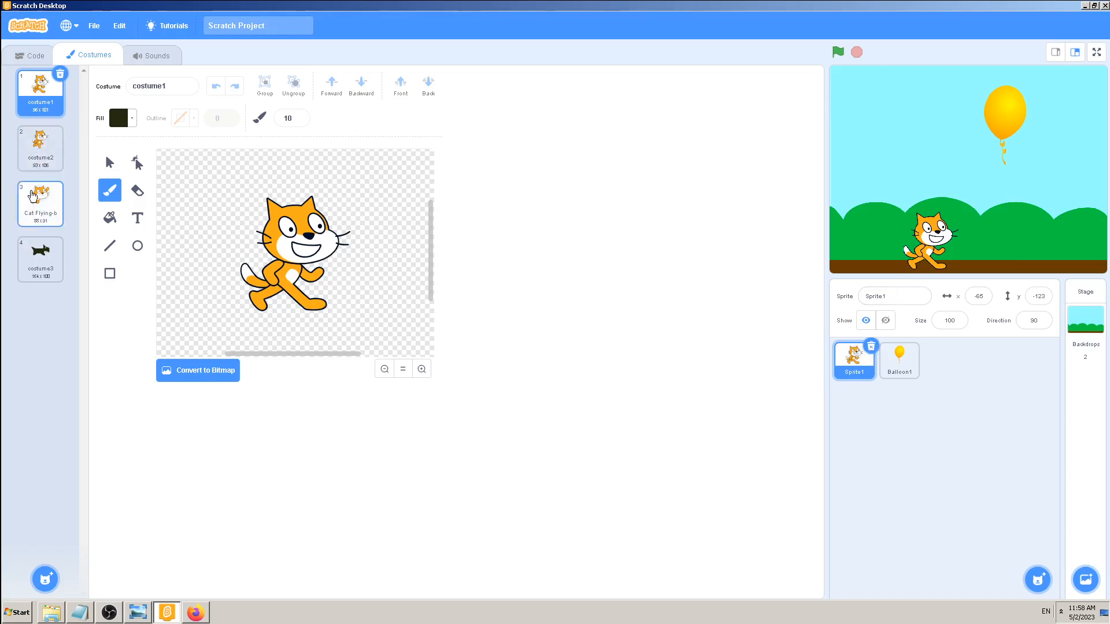
mouse_move(580, 388)
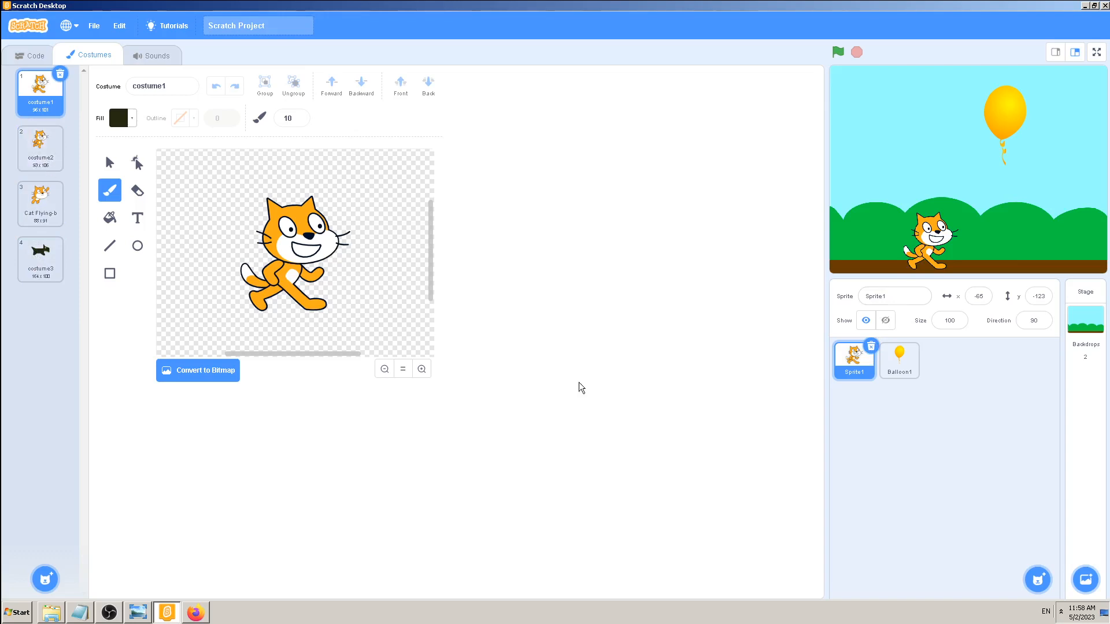
mouse_move(924, 449)
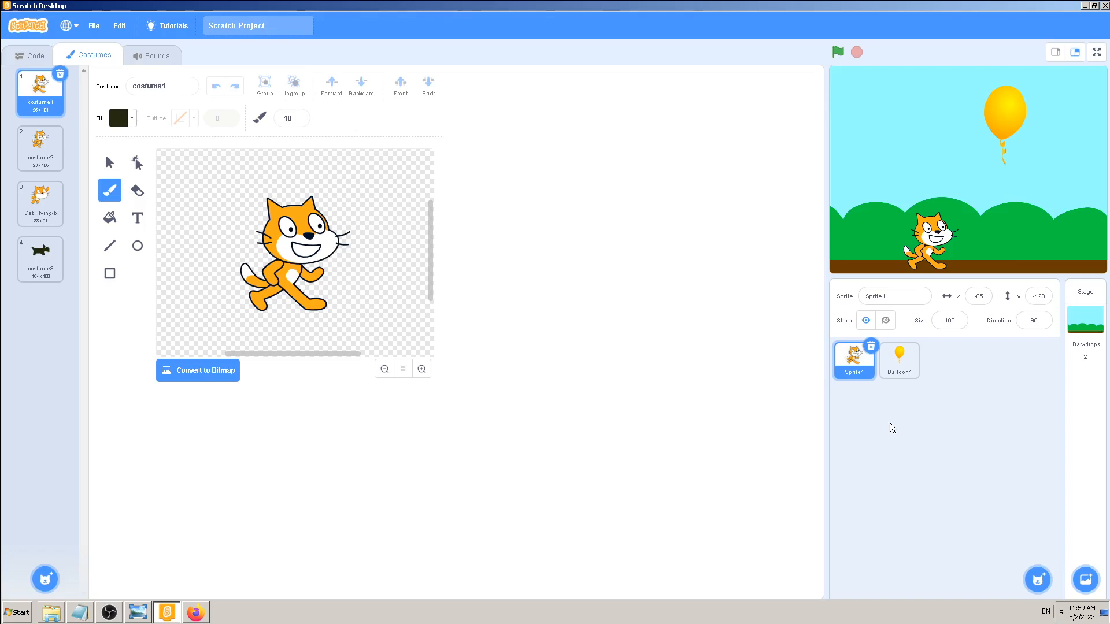
mouse_move(886, 423)
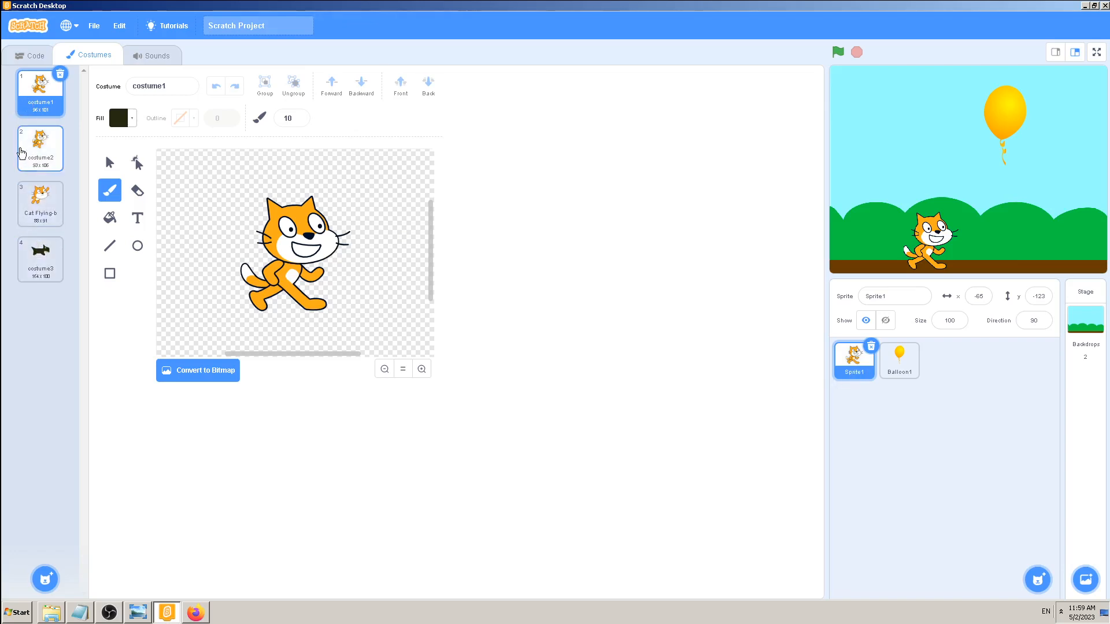
mouse_move(34, 238)
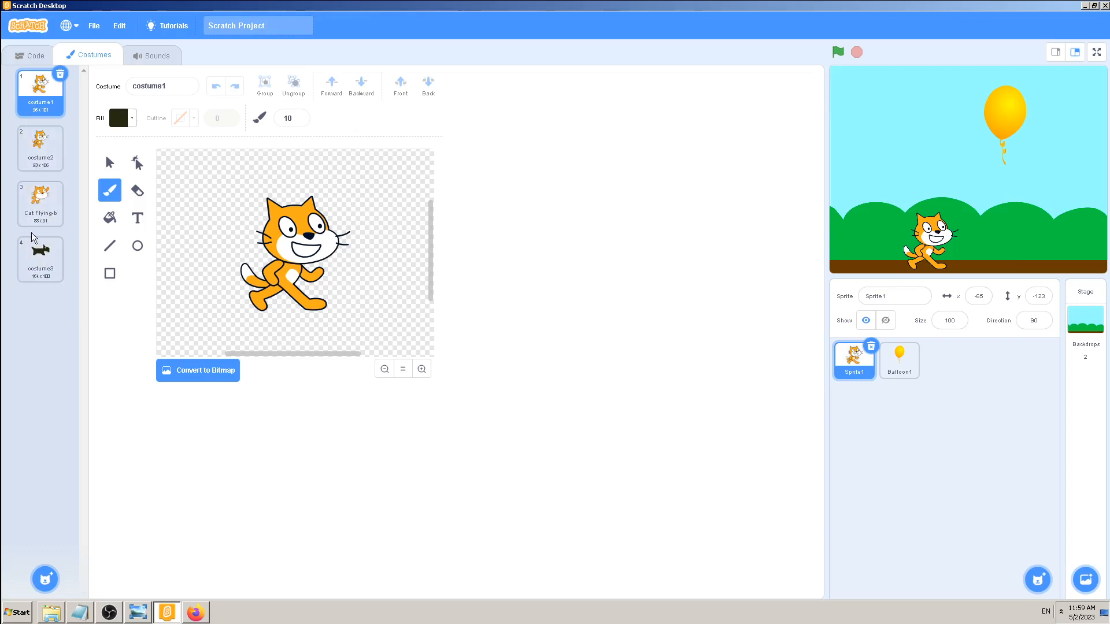
mouse_move(872, 361)
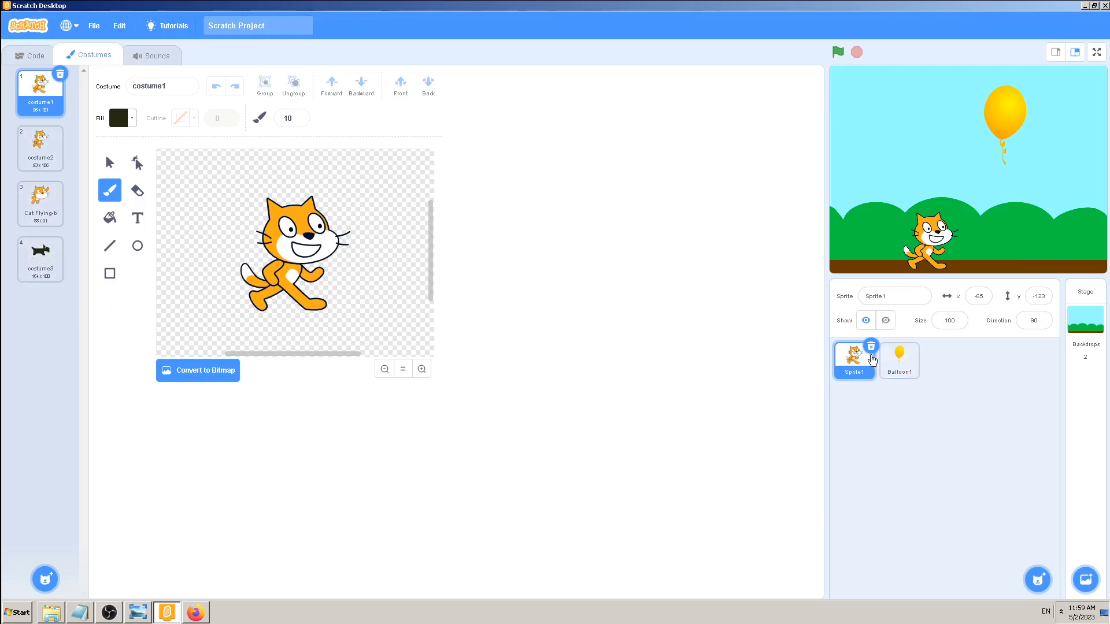
- Delete the cat Sprite1 so only Balloon1 remains, and show its empty code area
left_click(872, 346)
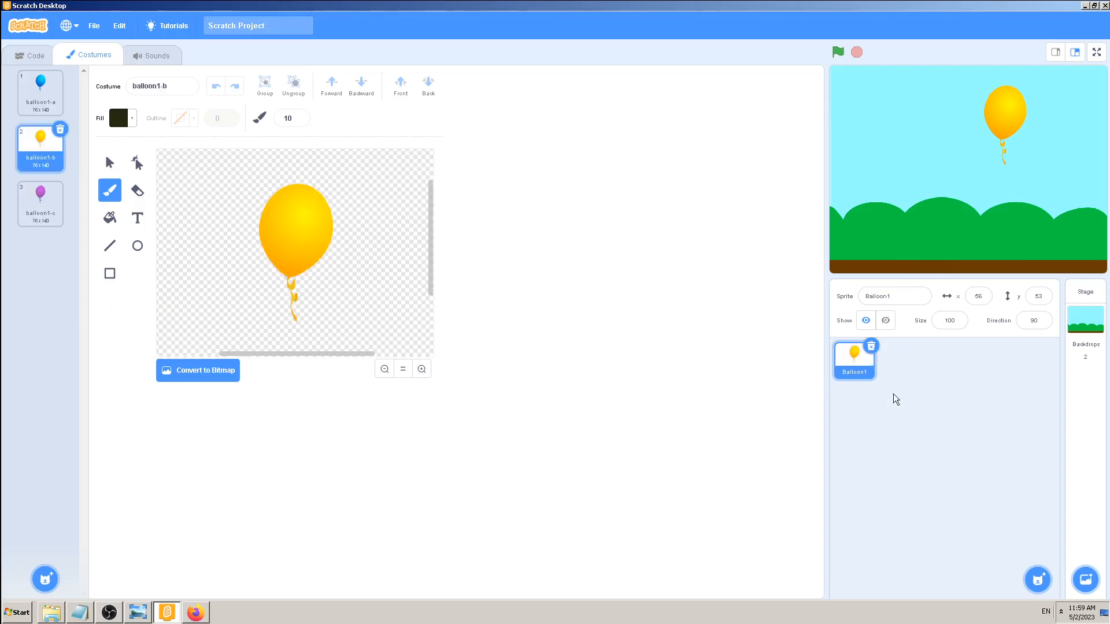
mouse_move(906, 420)
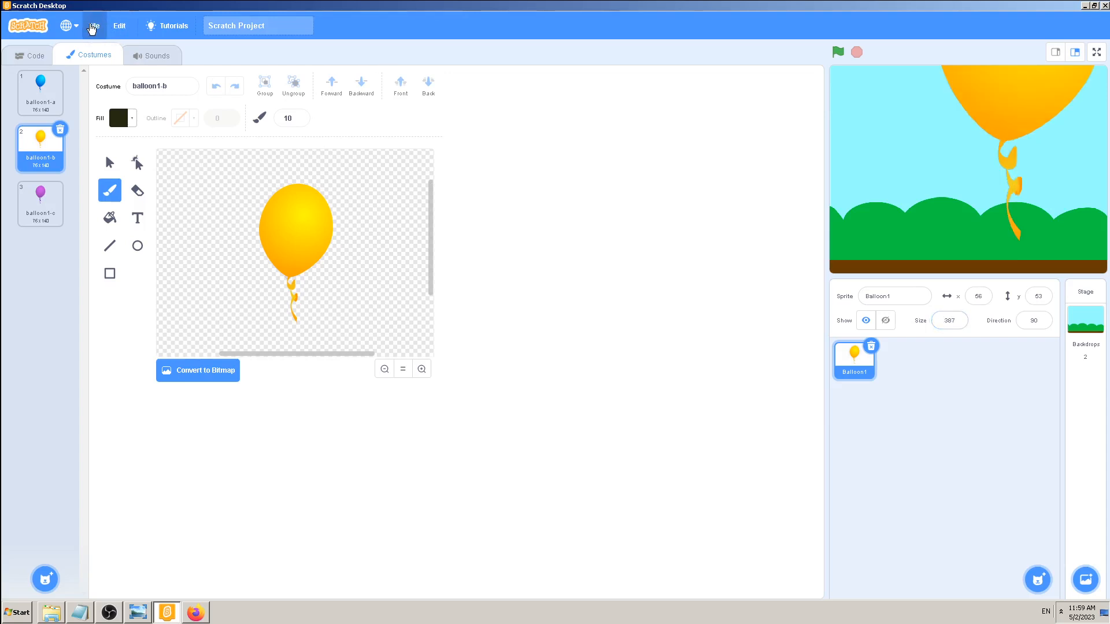
left_click(94, 25)
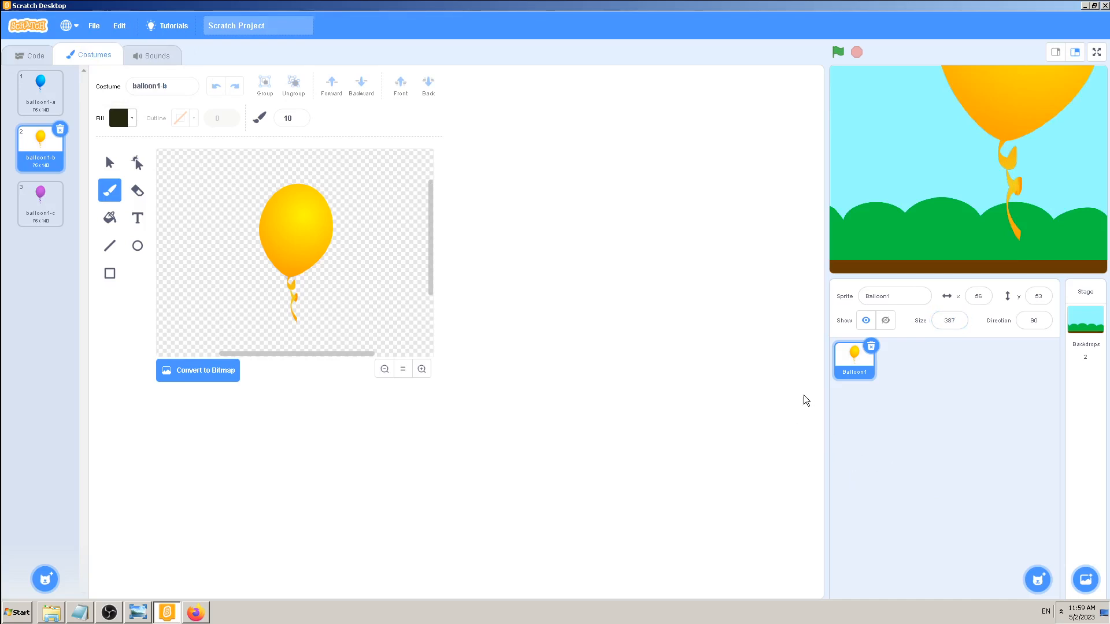
left_click(29, 55)
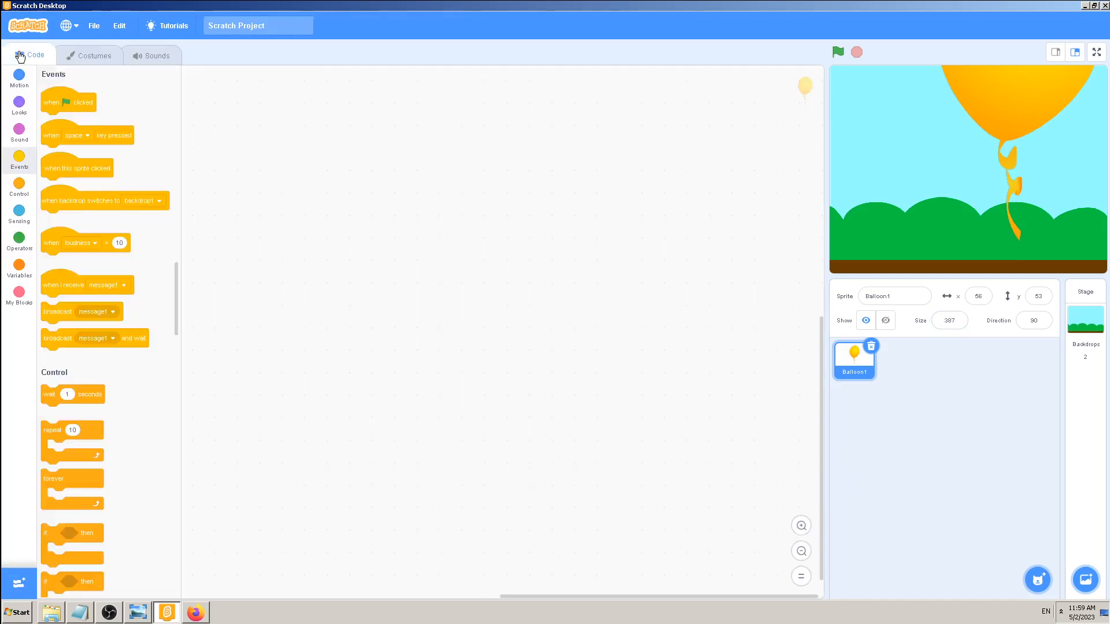
mouse_move(622, 317)
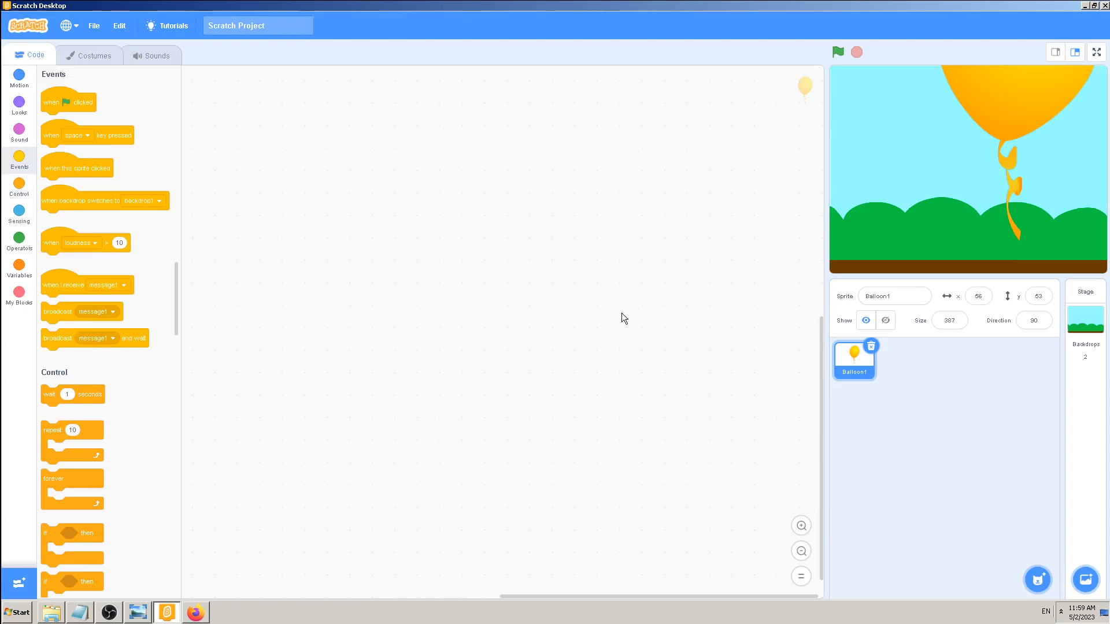
mouse_move(613, 319)
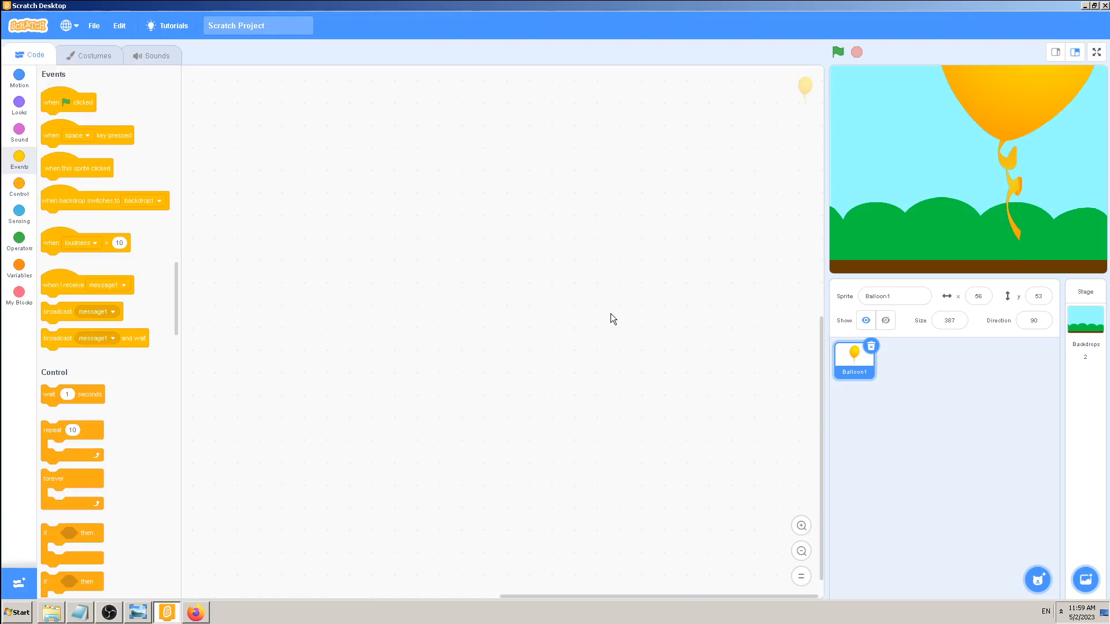
mouse_move(102, 610)
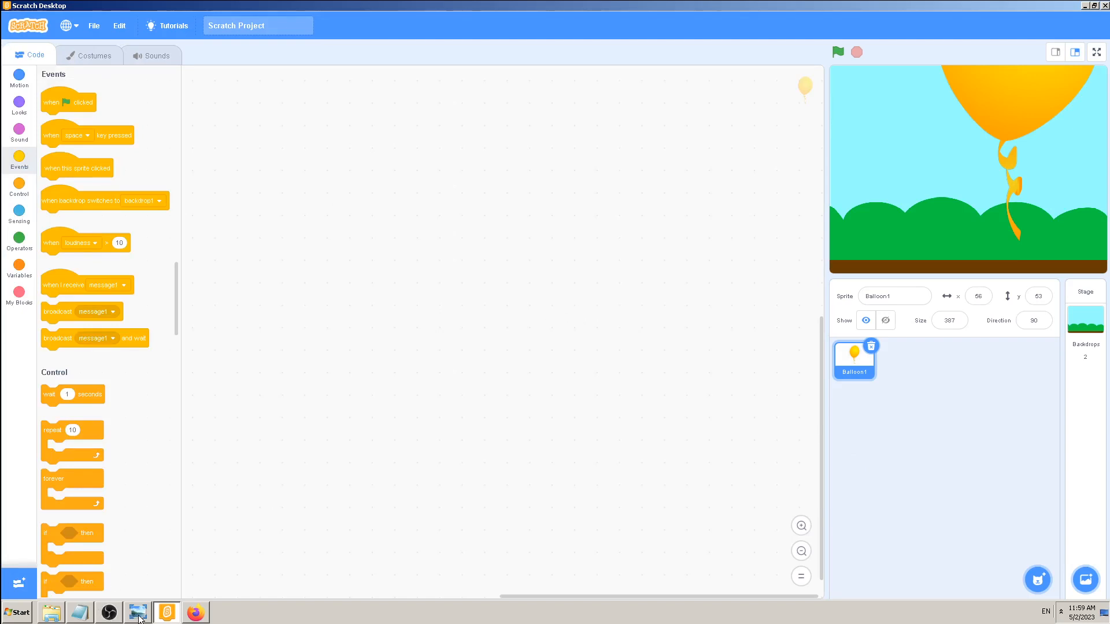
- Bring the Delete Costume tutorial thumbnail in Windows Photo Viewer to the front
left_click(137, 613)
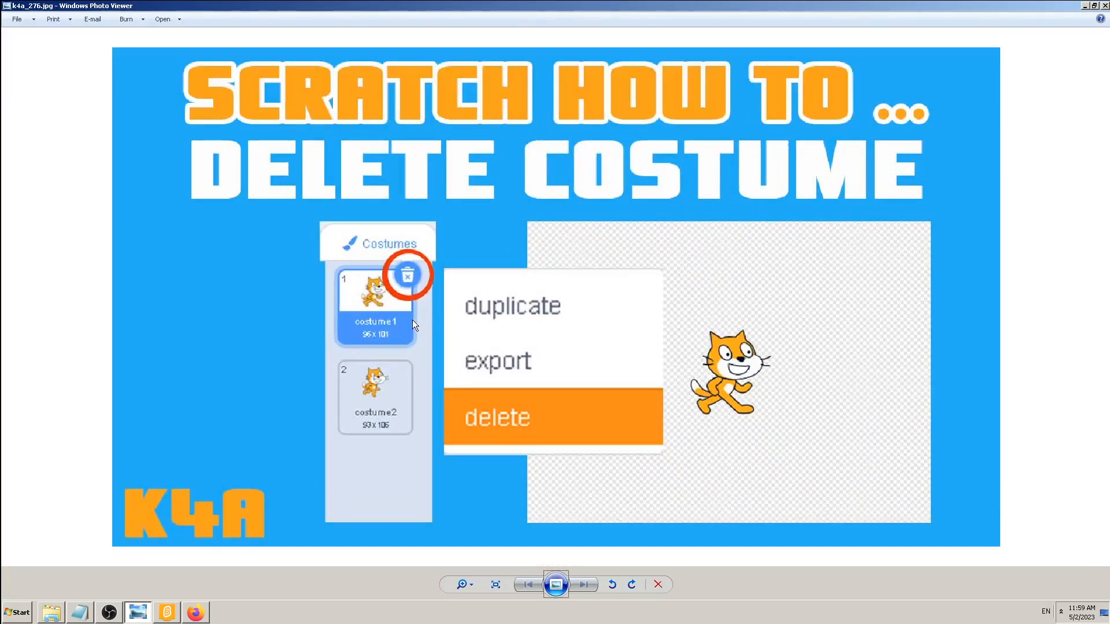
mouse_move(403, 323)
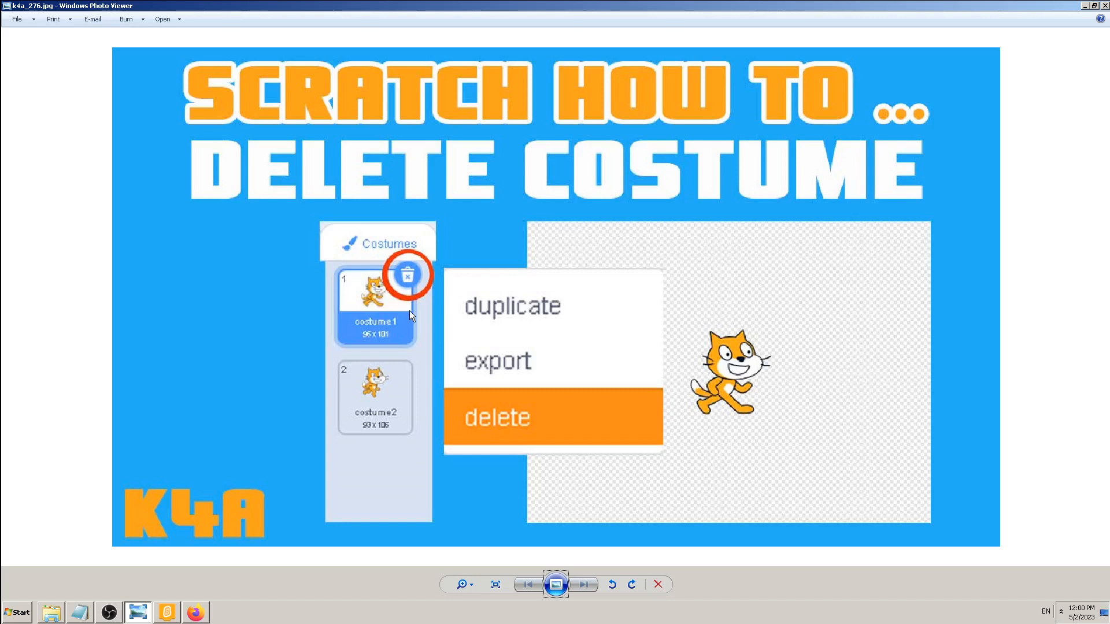
mouse_move(483, 332)
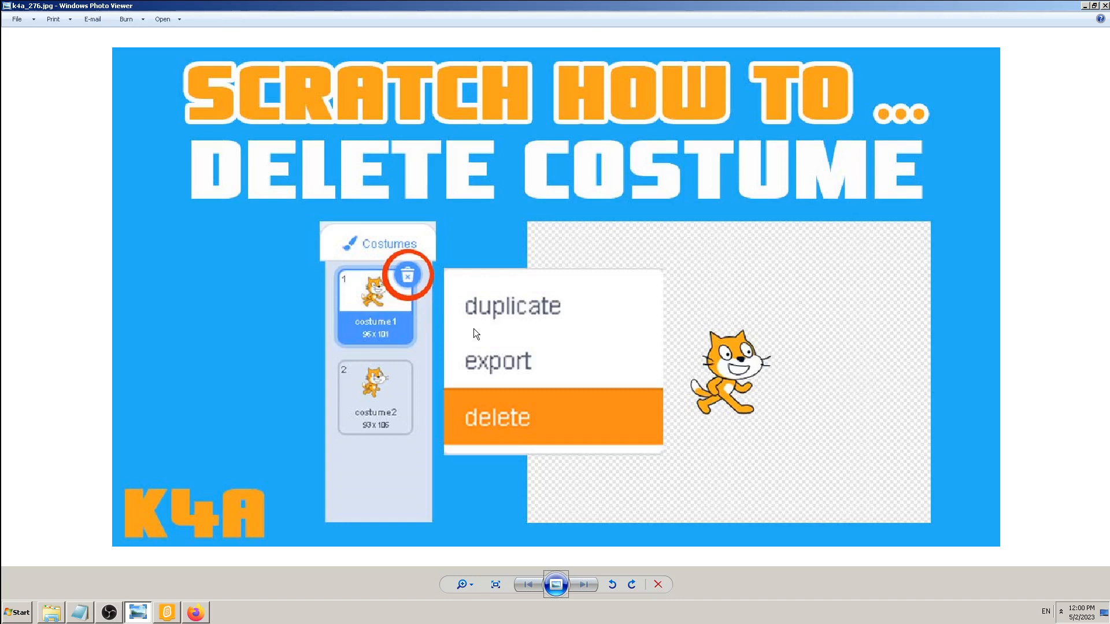
mouse_move(106, 613)
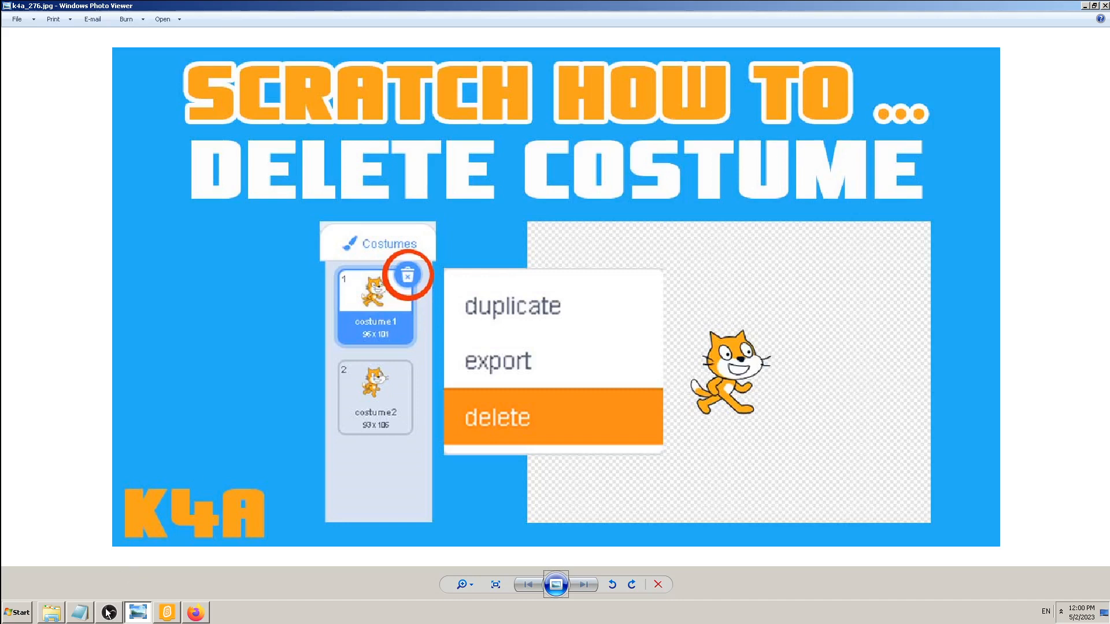
mouse_move(413, 370)
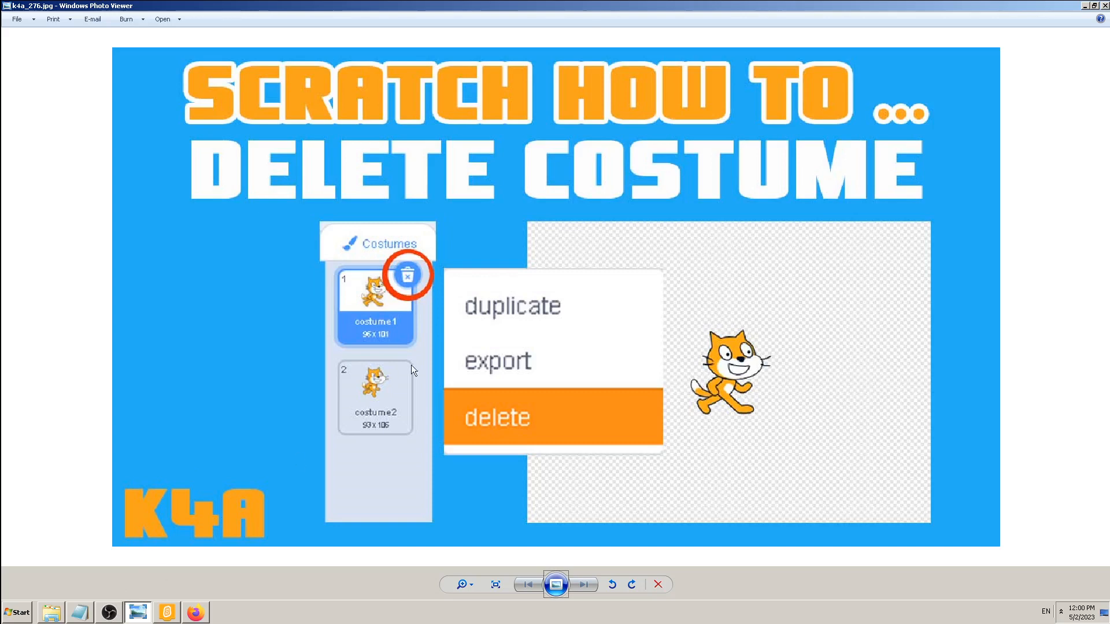